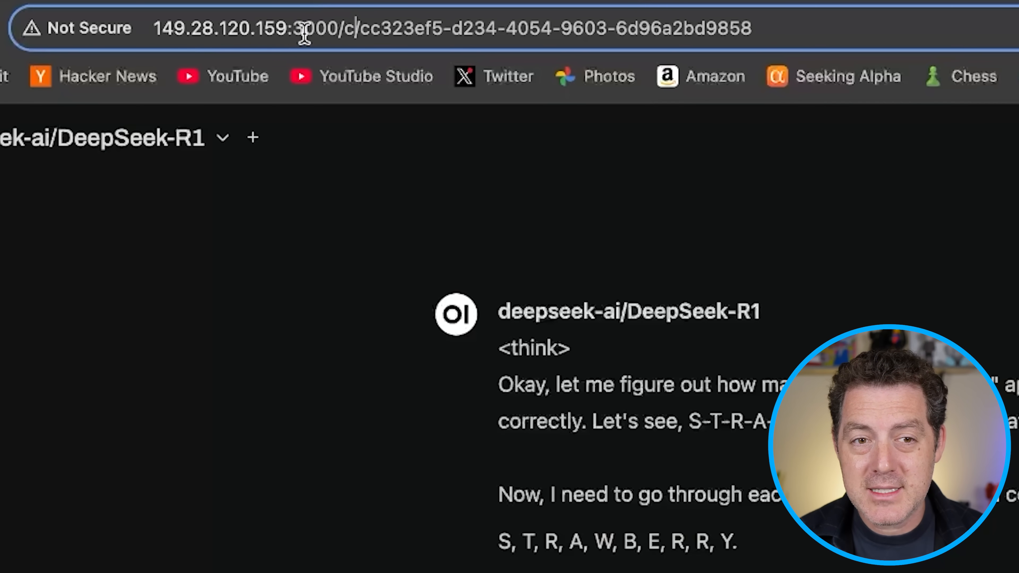
Step: Send DeepSeek-R1 the prompt 'Write the game "snake" in python' in a new chat
double_click(247, 27)
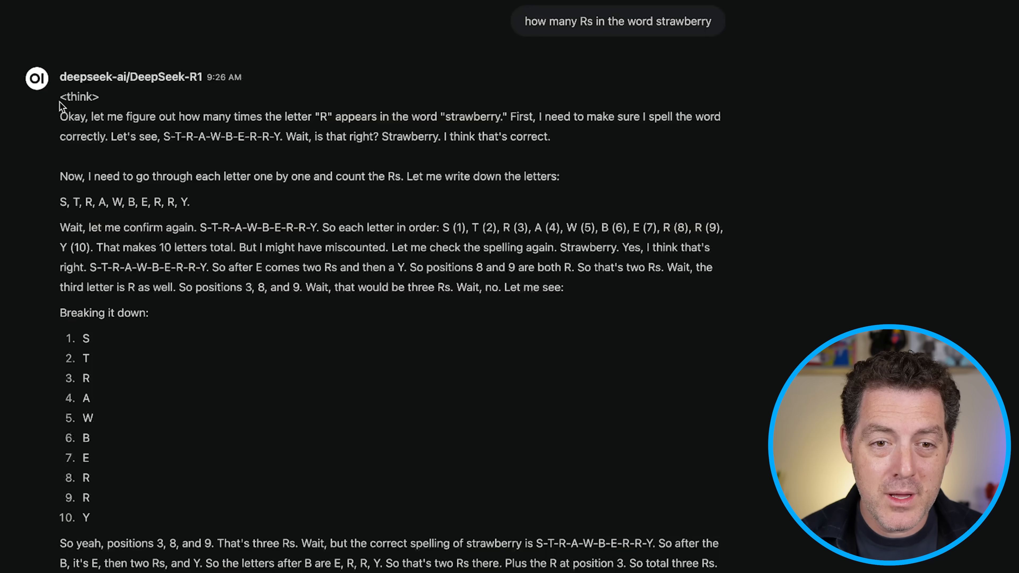
double_click(78, 96)
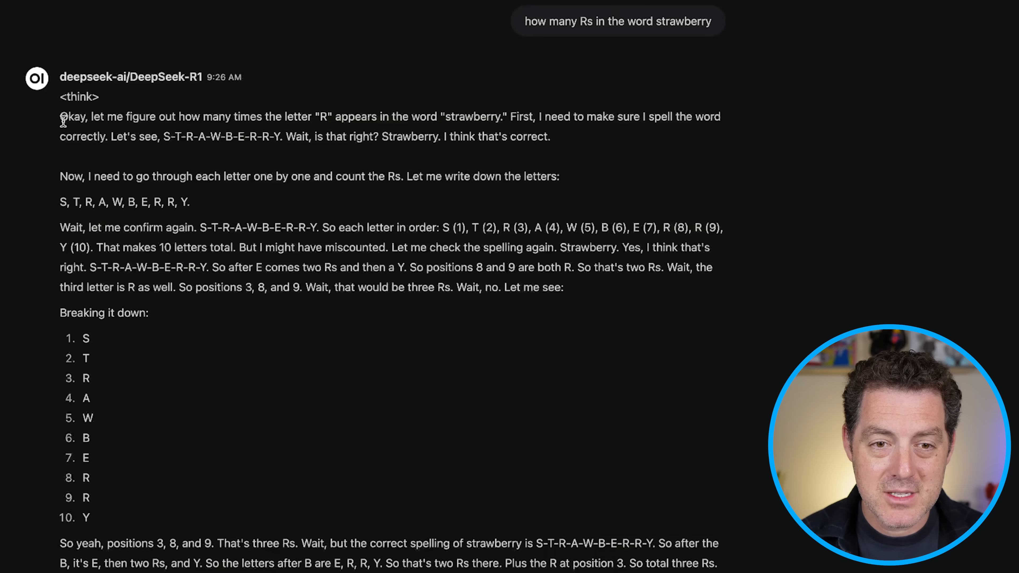
left_click_drag(60, 116, 550, 136)
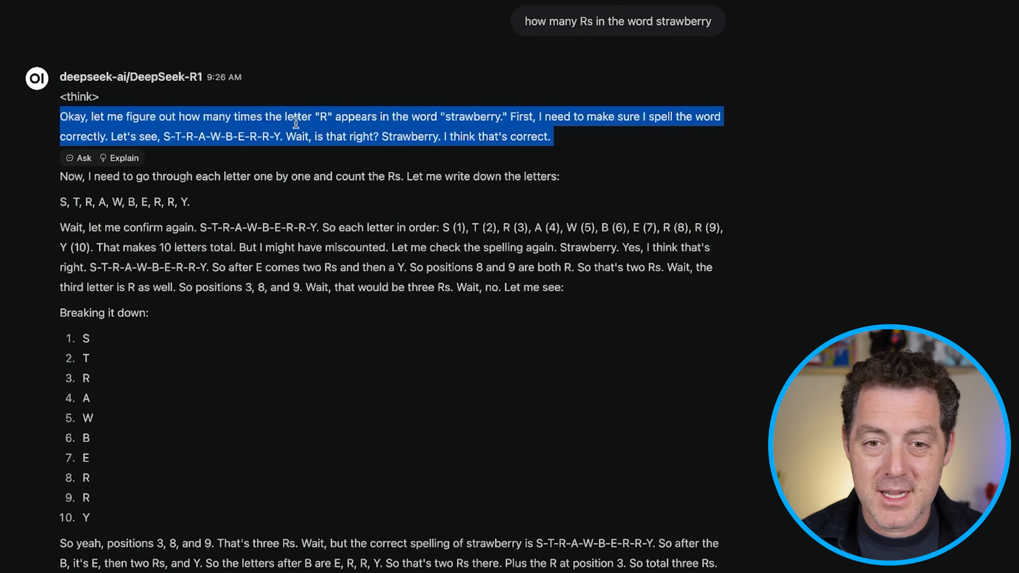
mouse_move(150, 263)
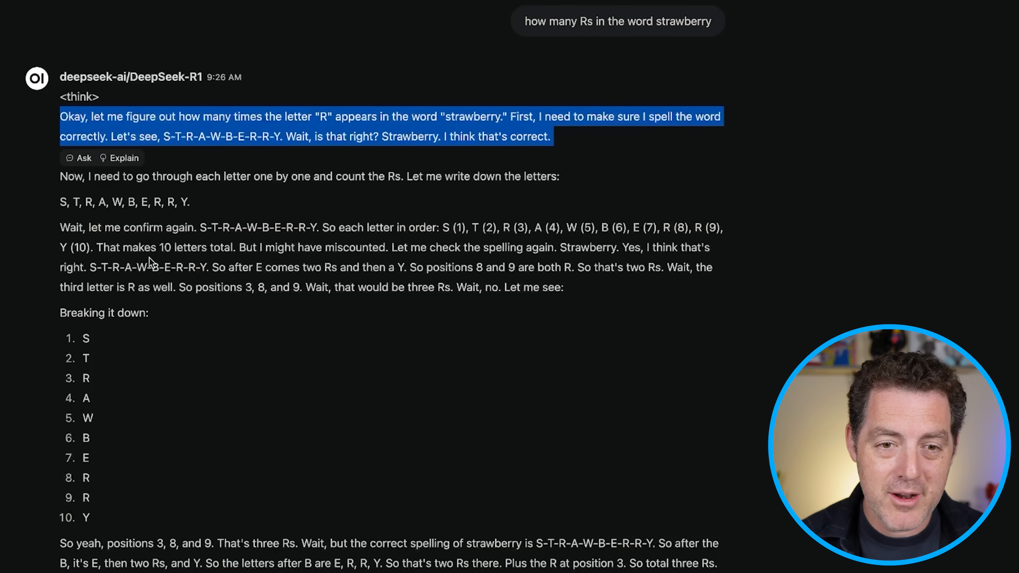
left_click(258, 198)
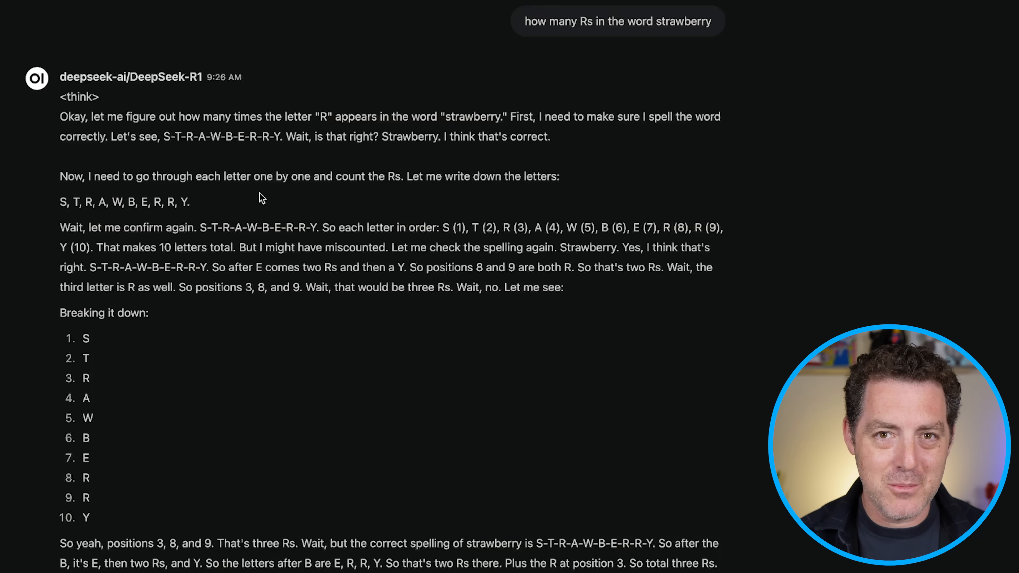
double_click(72, 116)
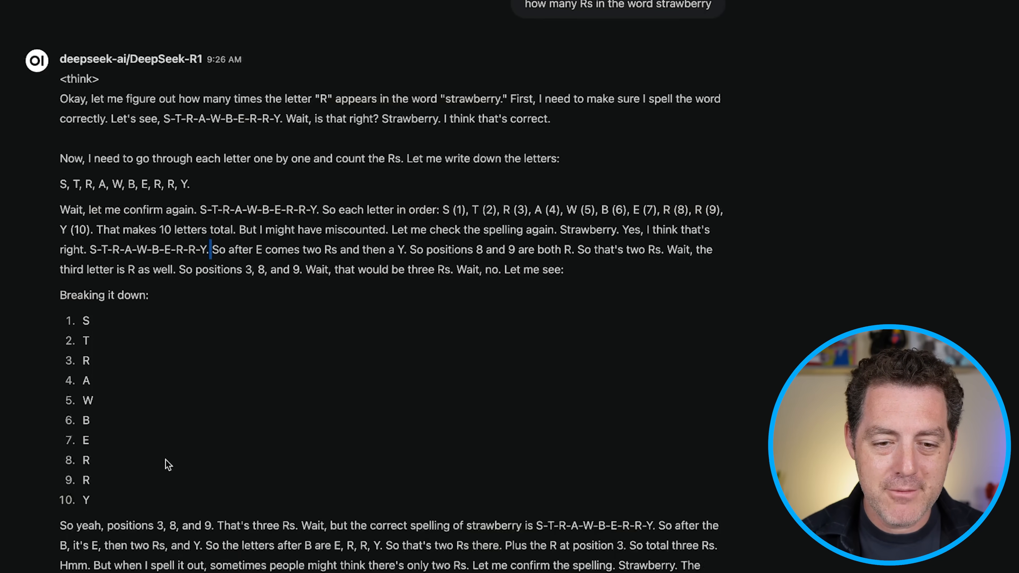
scroll("down", 3)
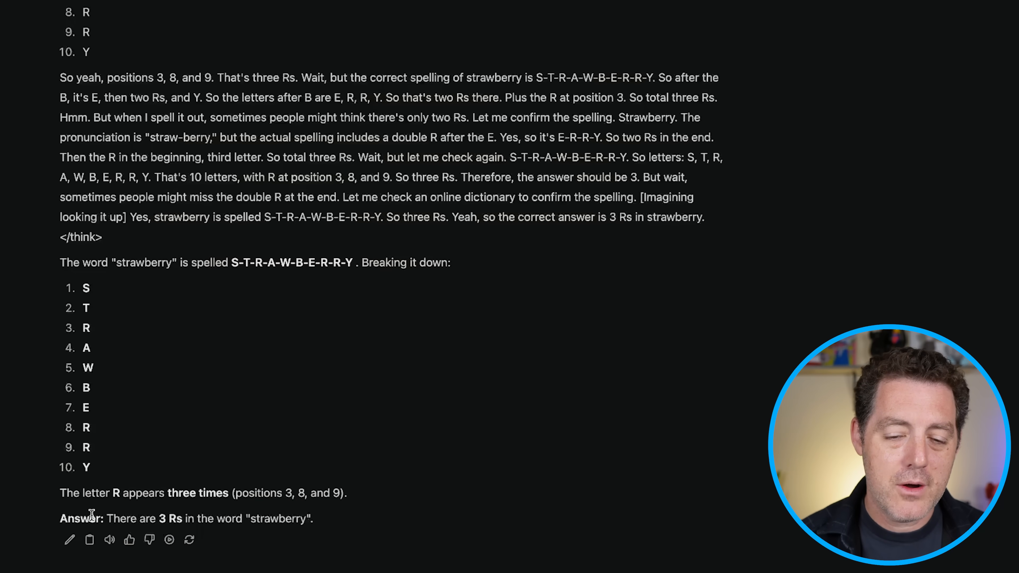
left_click_drag(235, 493, 347, 493)
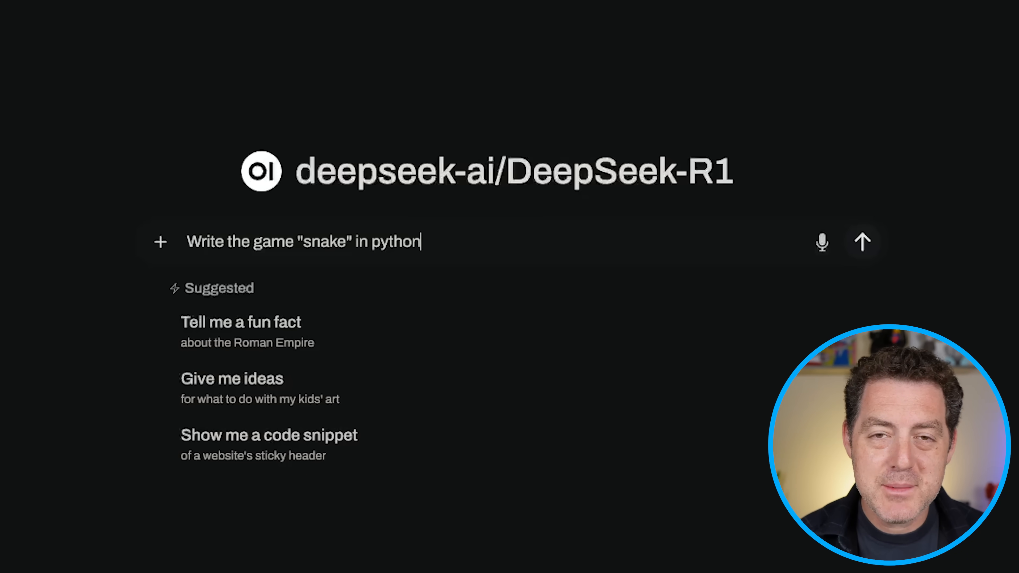
left_click(862, 242)
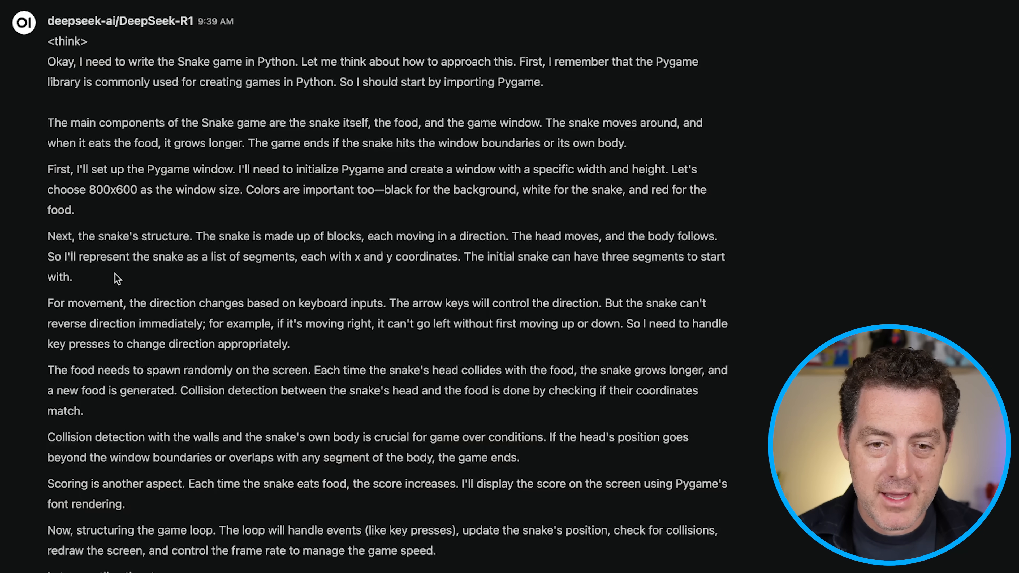
Step: Follow the streamed reasoning and outline of the Snake game design down toward the code
left_click_drag(62, 236, 210, 236)
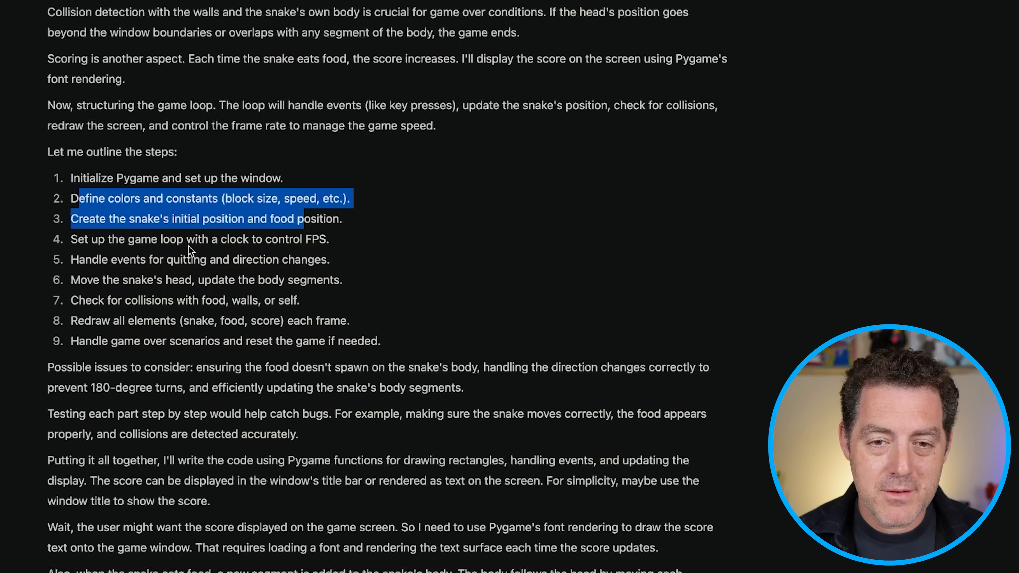
scroll("down", 3)
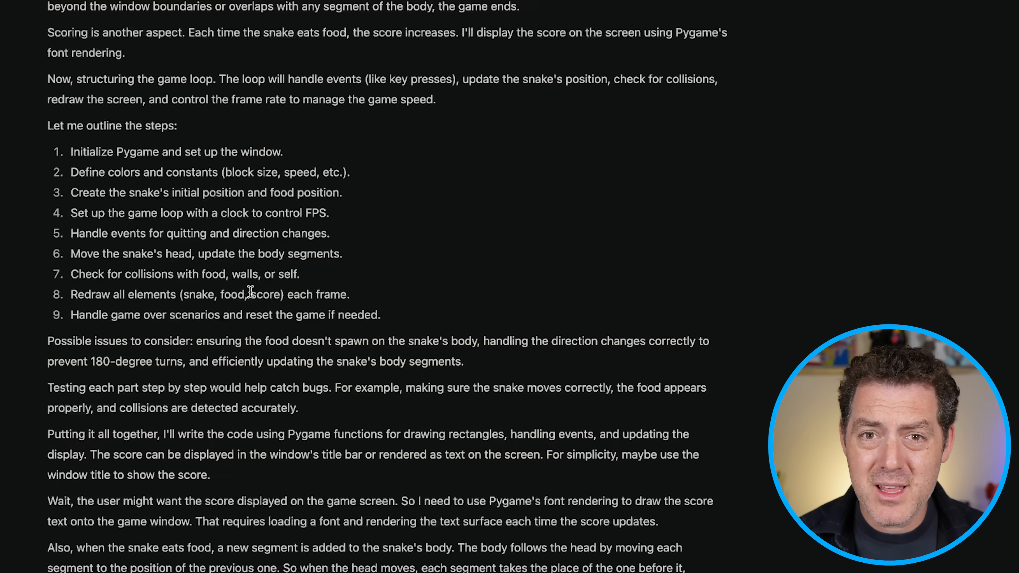
scroll("down", 3)
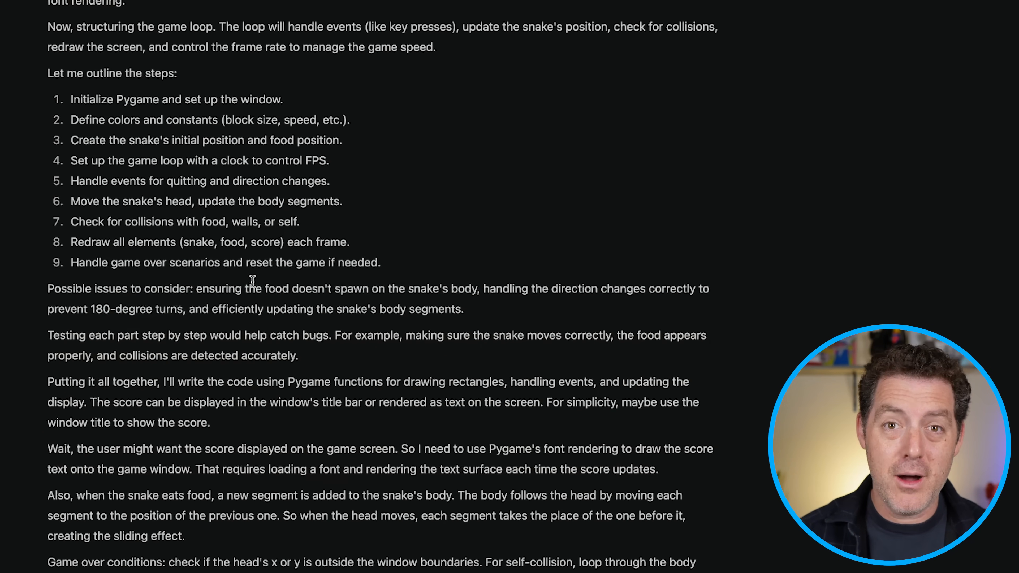
scroll("down", 3)
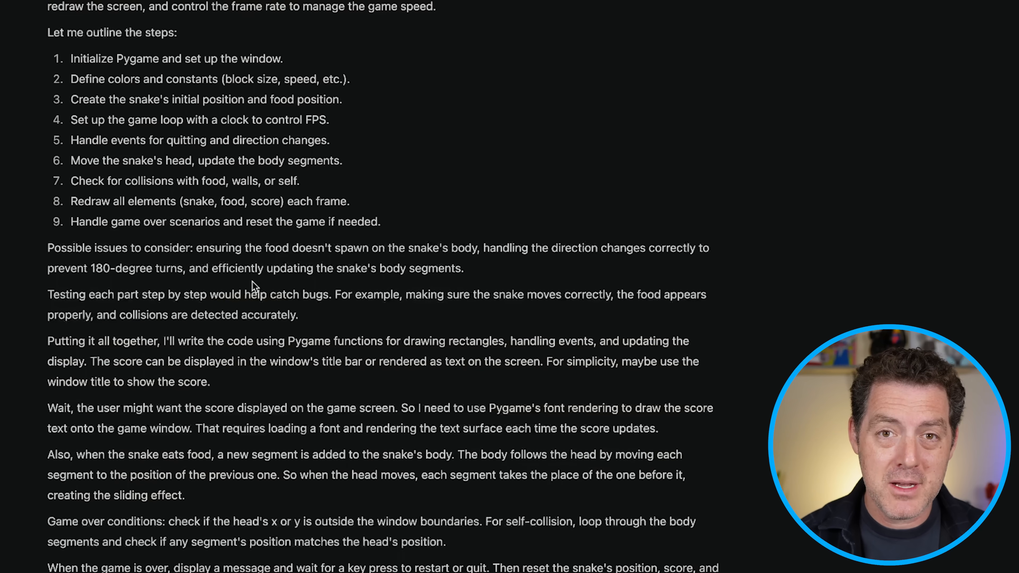
scroll("down", 3)
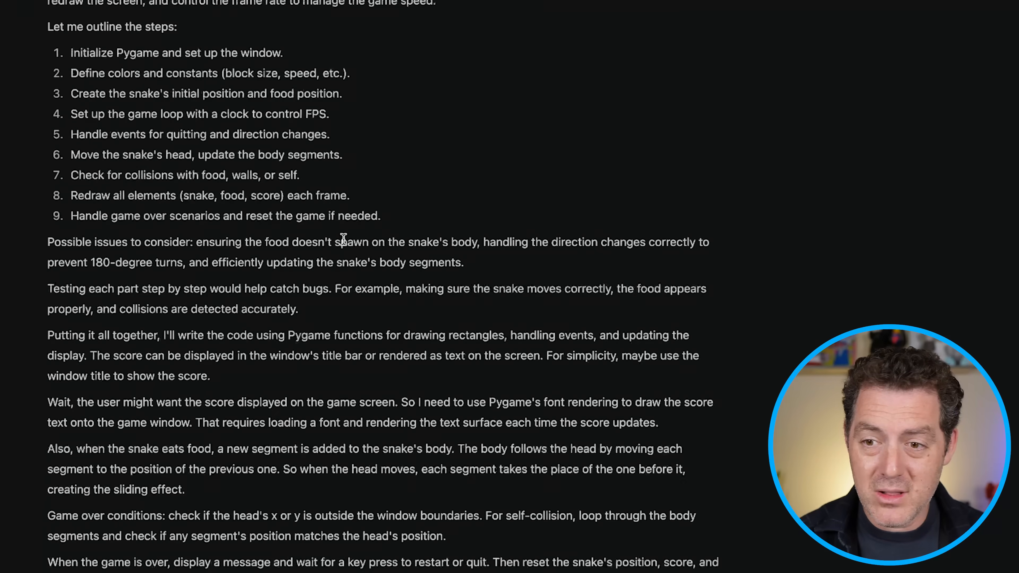
scroll("down", 3)
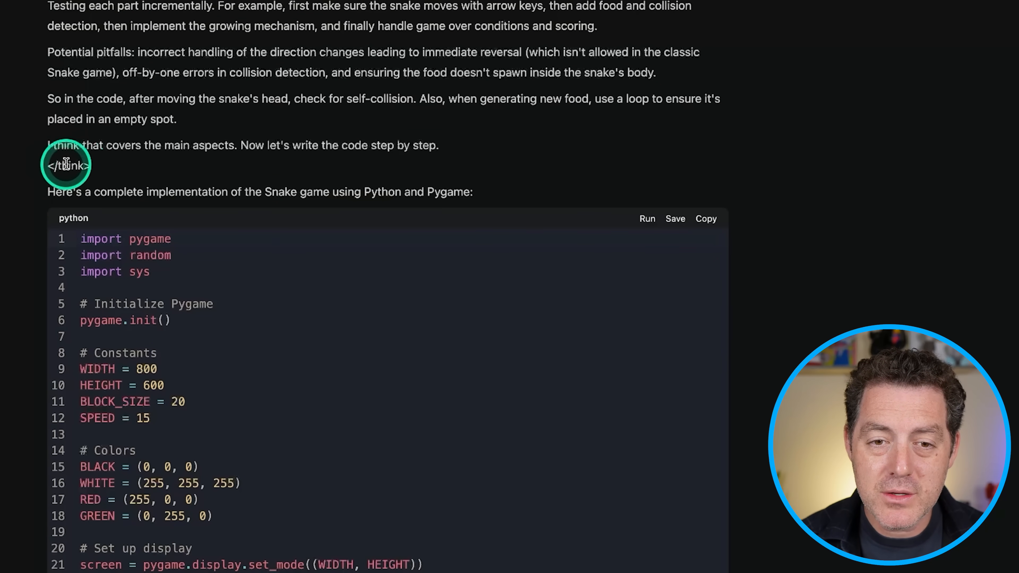
mouse_move(162, 240)
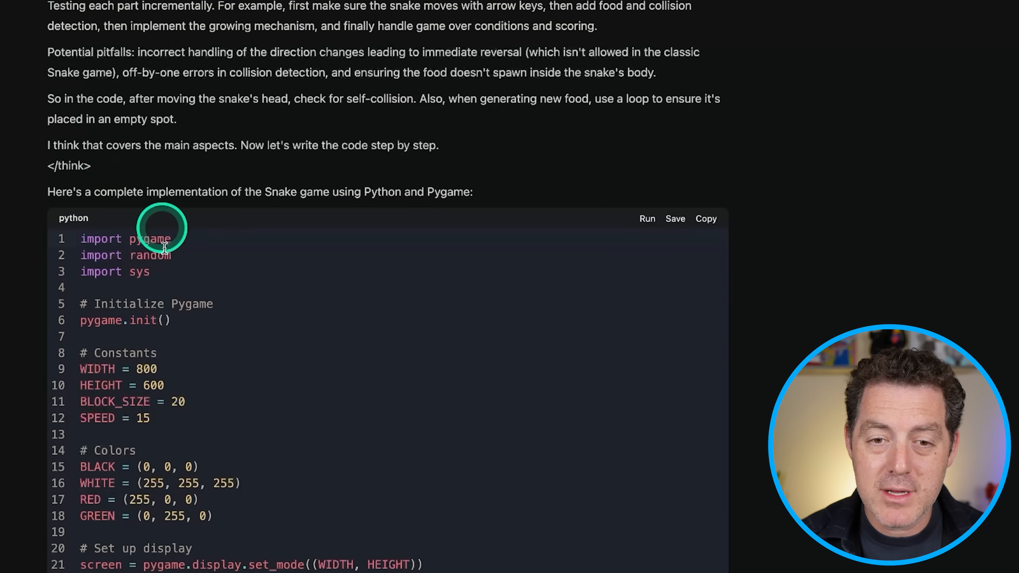
mouse_move(227, 267)
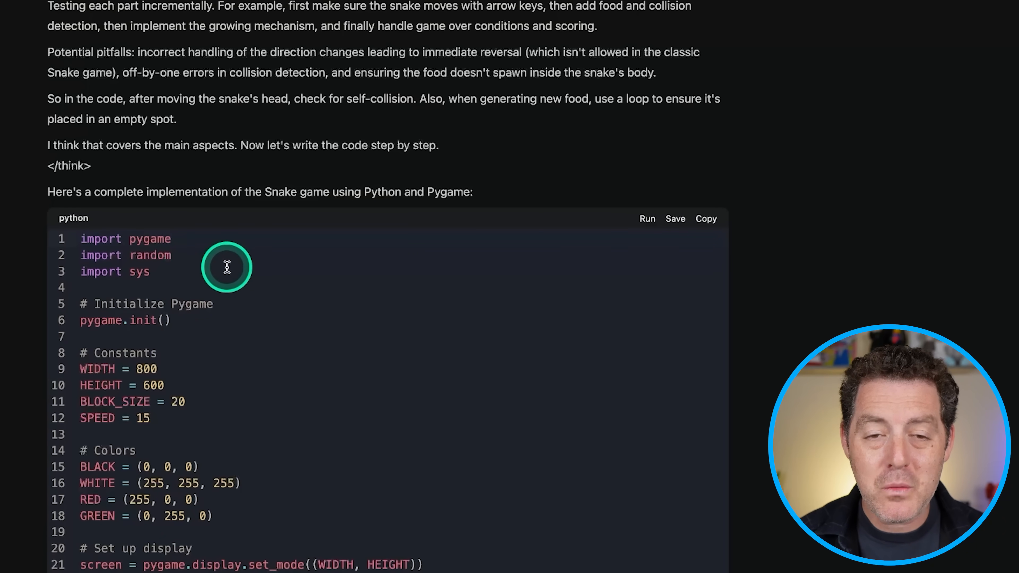
Step: Scroll down to the complete Pygame Snake code block in the reply to copy it
scroll("down", 3)
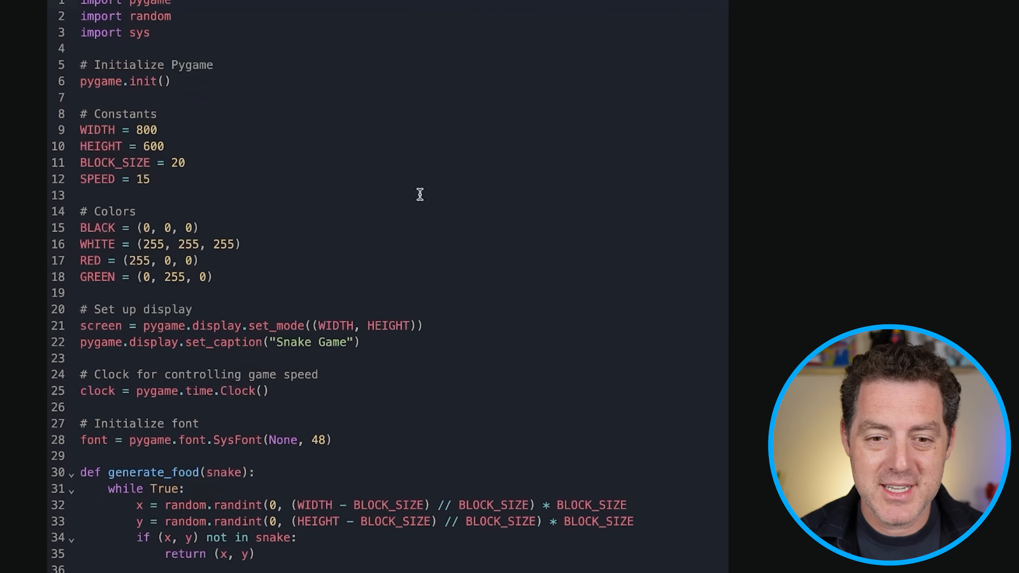
scroll("down", 3)
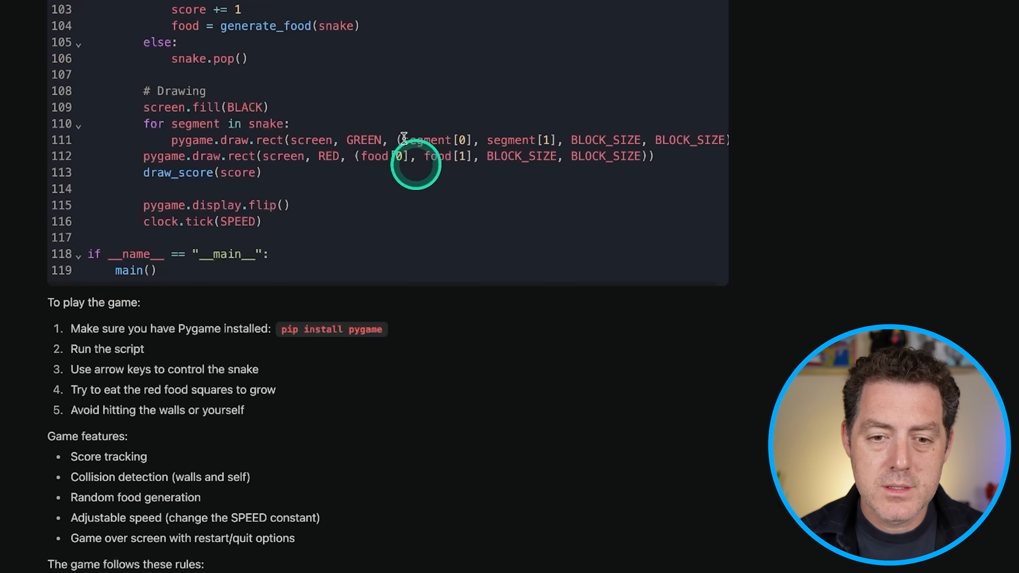
scroll("down", 3)
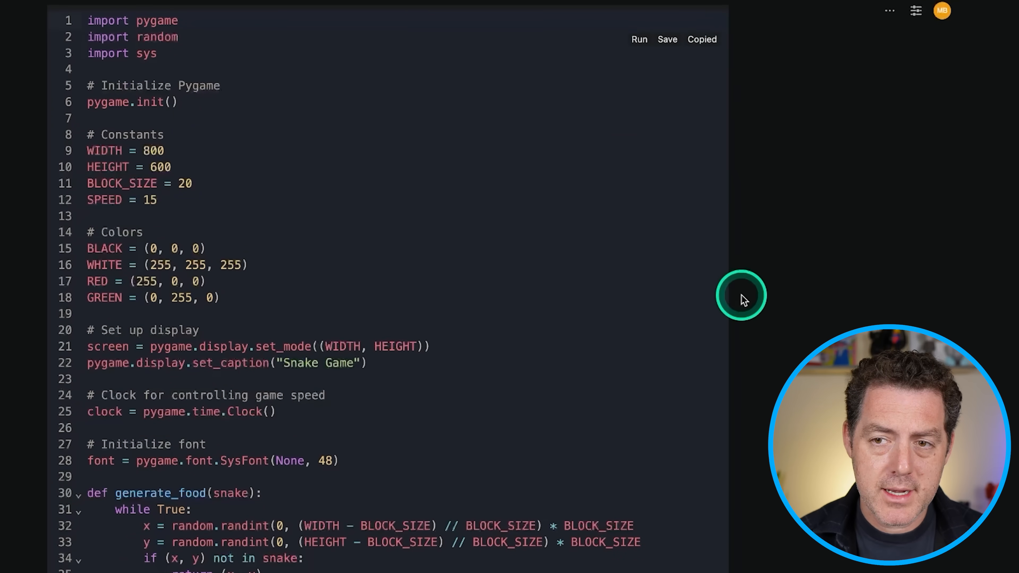
Step: Run the pasted Snake script in Cursor and play the pygame window to Game Over at score 4
left_click(639, 39)
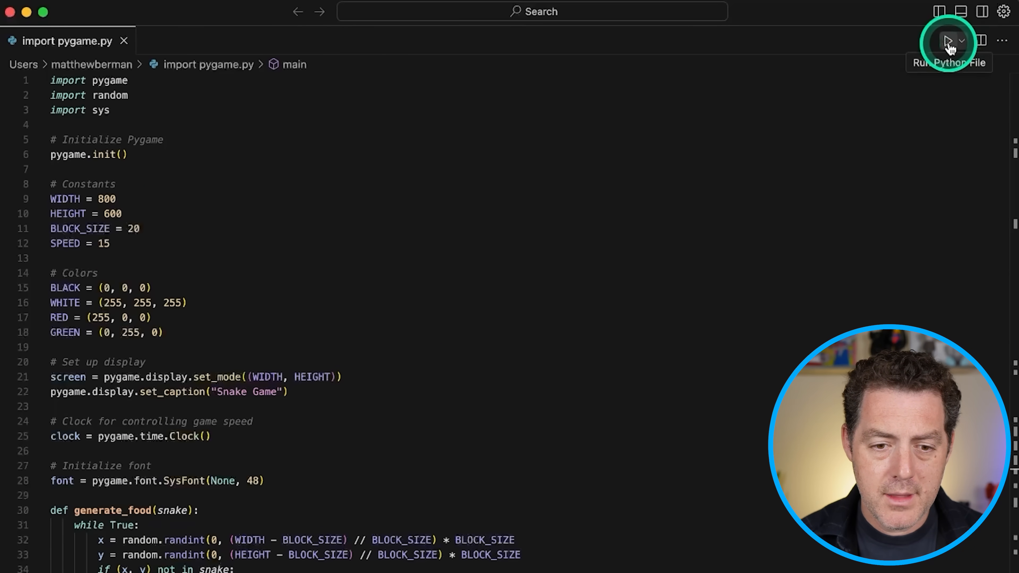
left_click(947, 40)
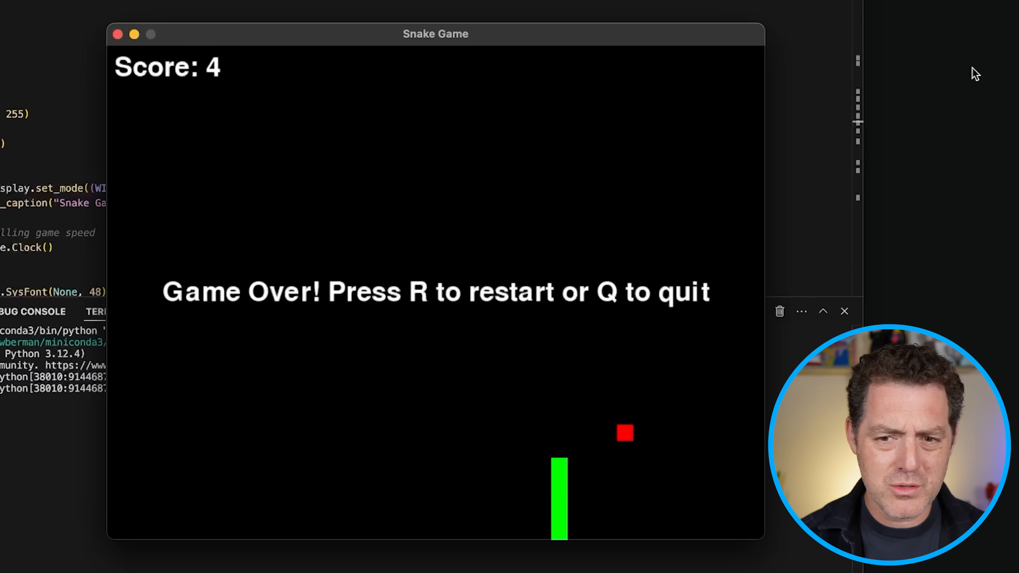
left_click(492, 300)
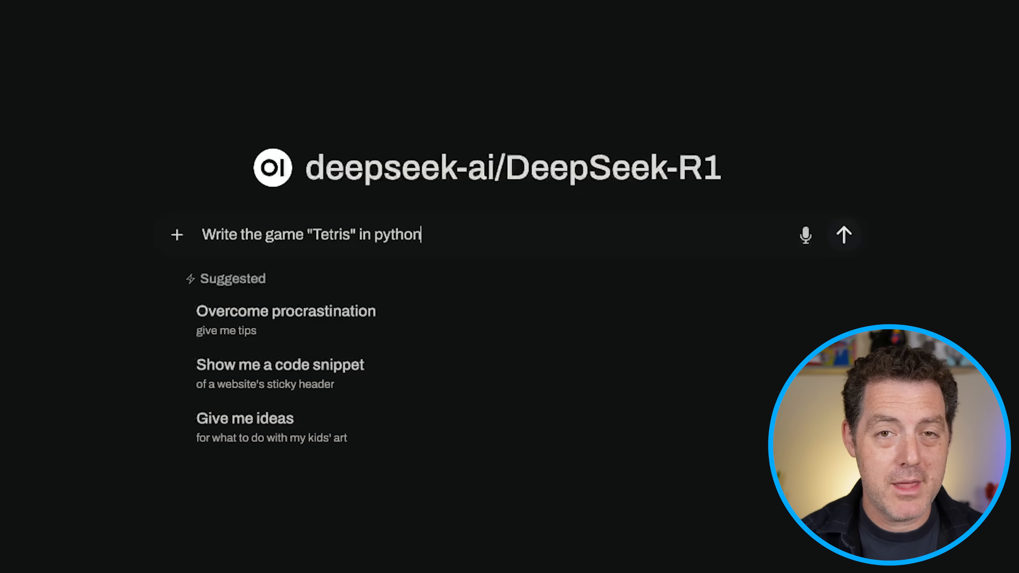
Step: Send the Tetris-in-Python prompt and expand DeepSeek-R1's <think> reasoning
left_click(844, 235)
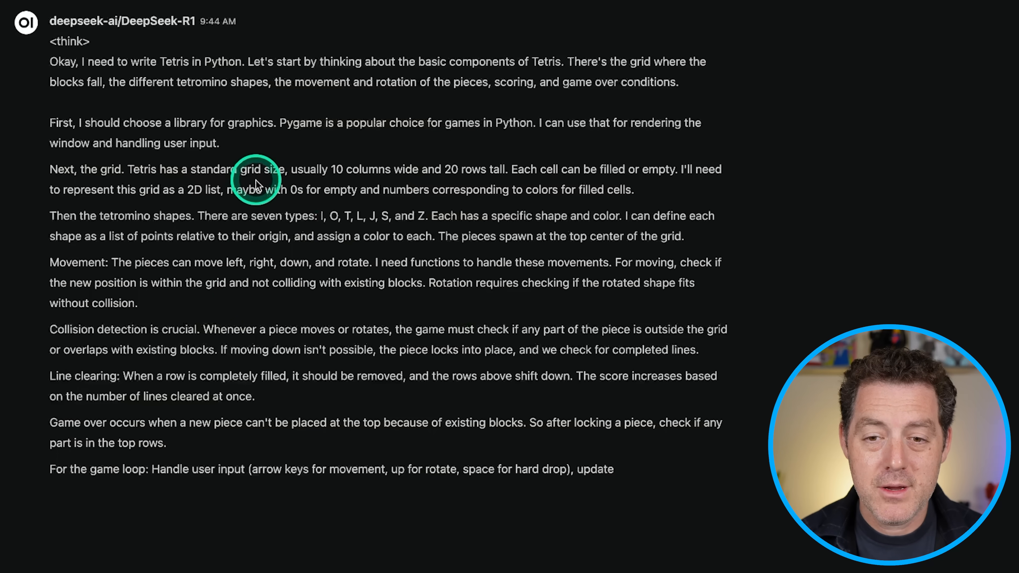
mouse_move(161, 275)
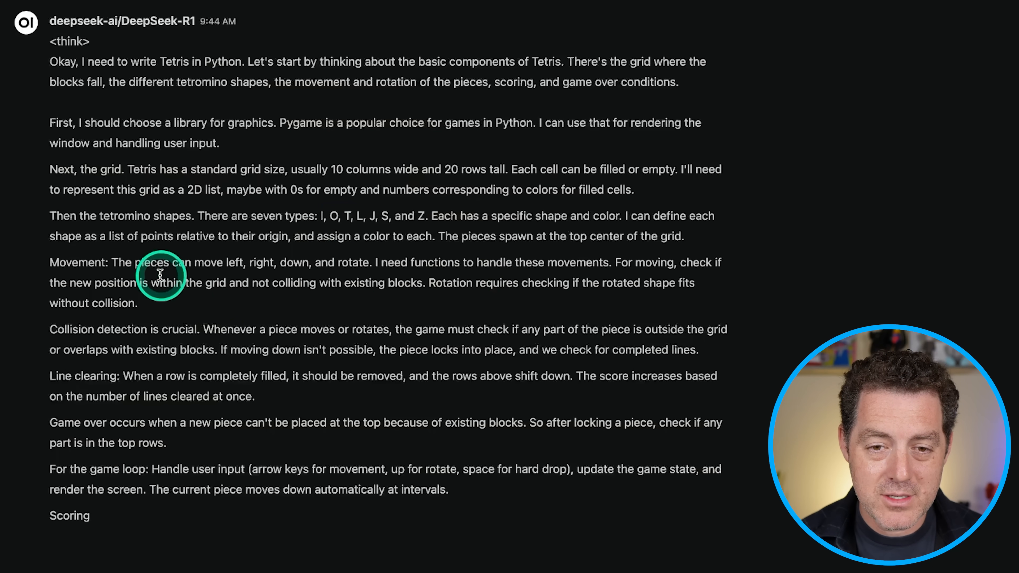
mouse_move(174, 391)
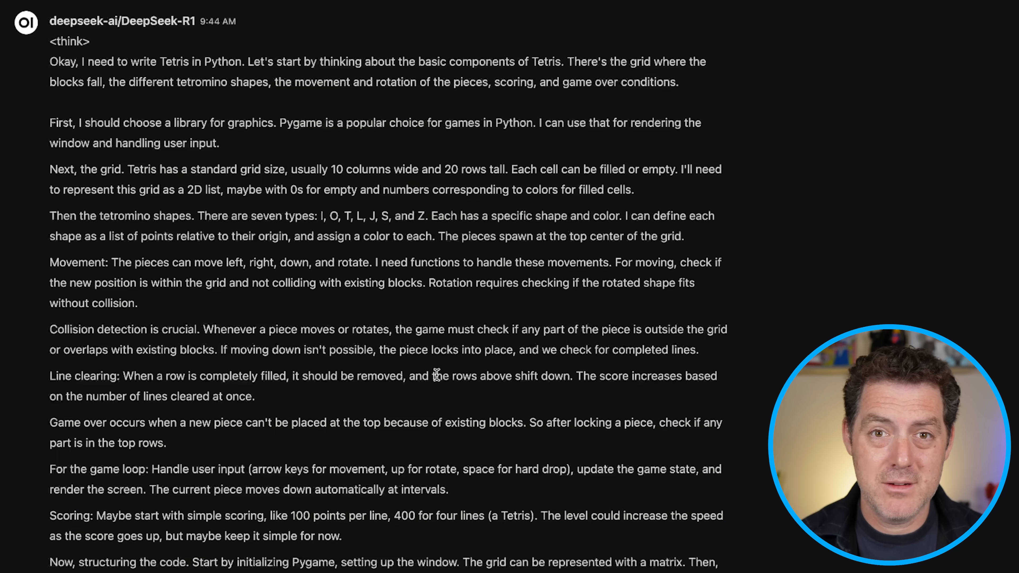
left_click(437, 273)
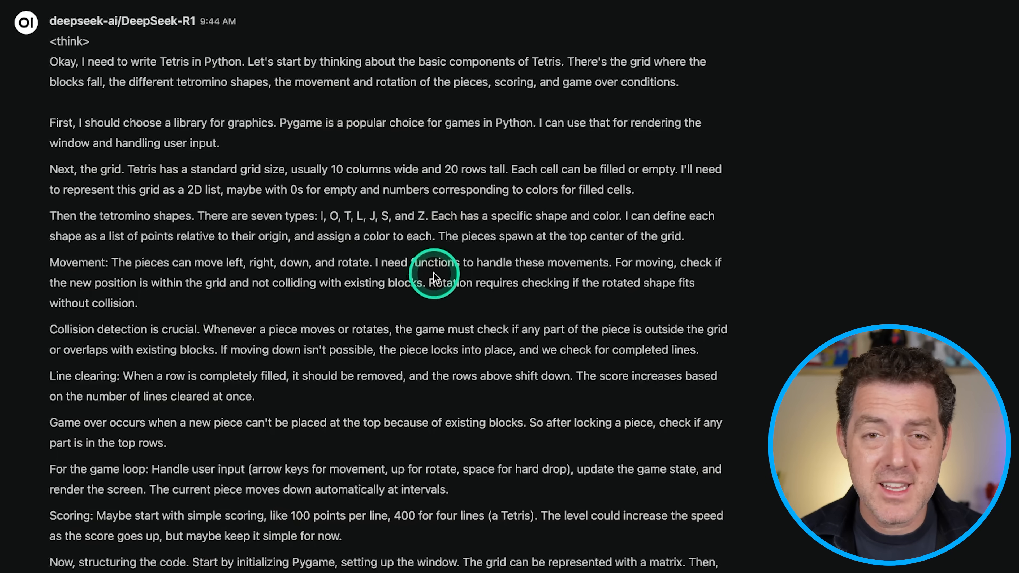
scroll("down", 3)
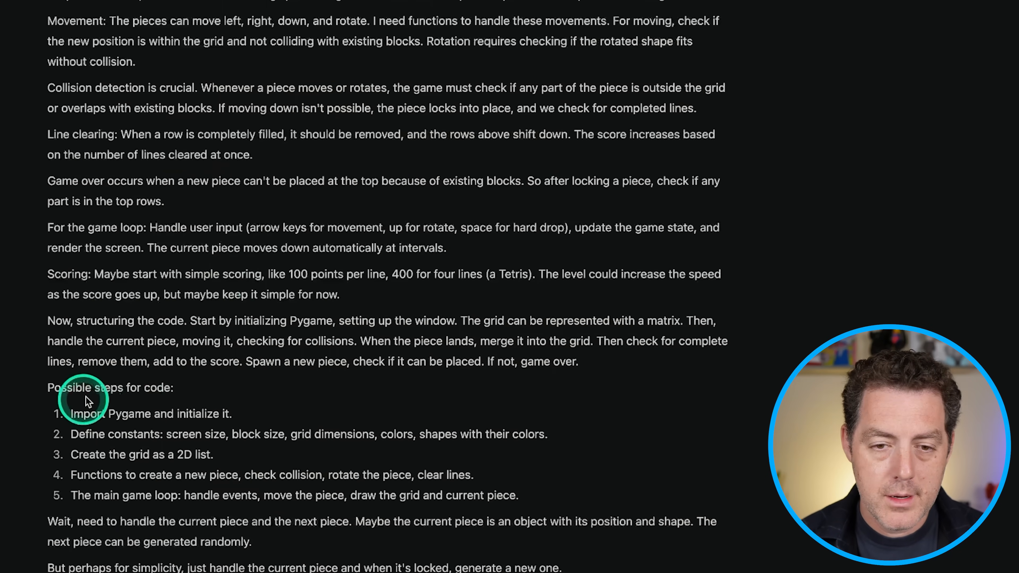
scroll("down", 3)
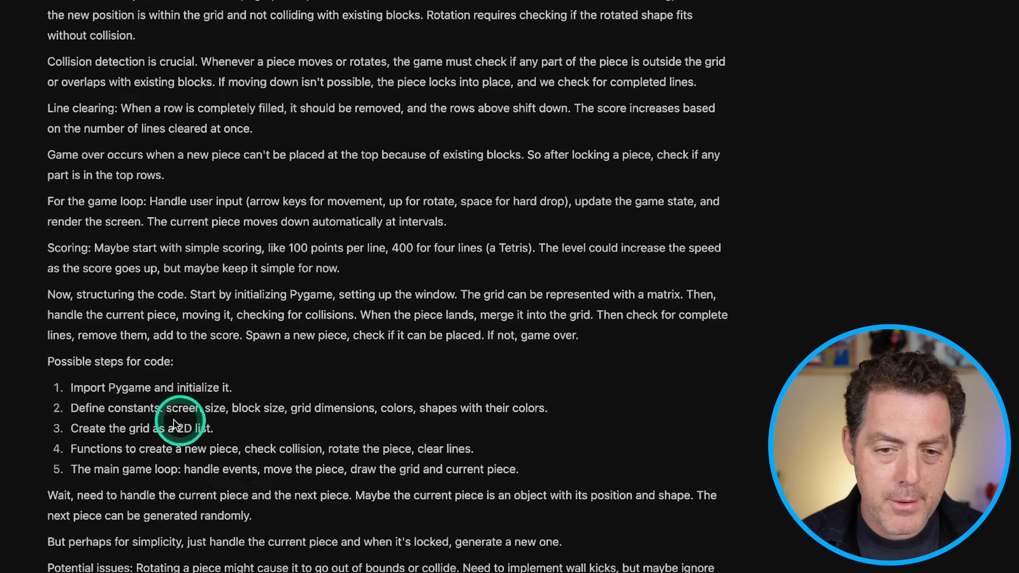
scroll("down", 3)
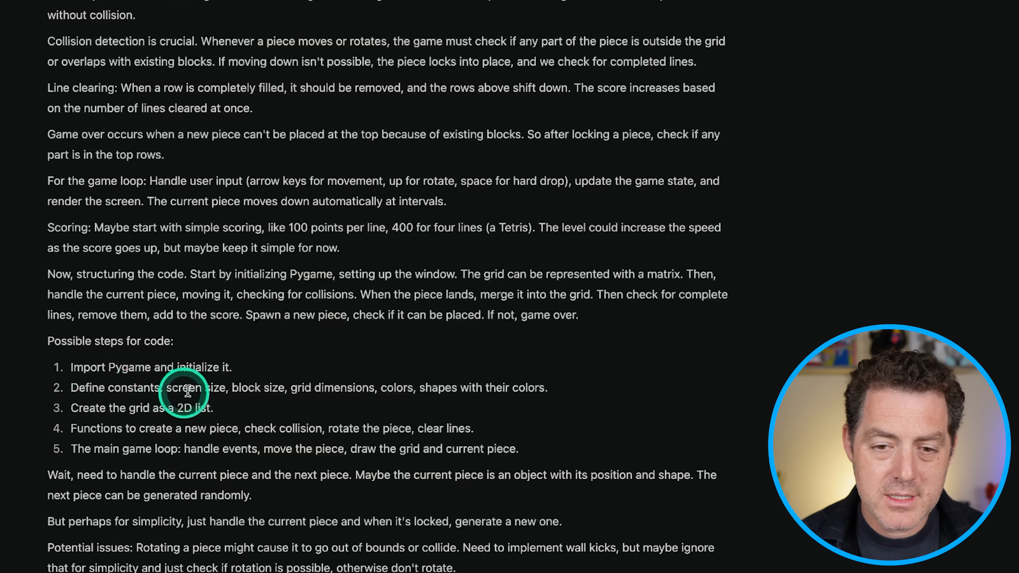
scroll("down", 3)
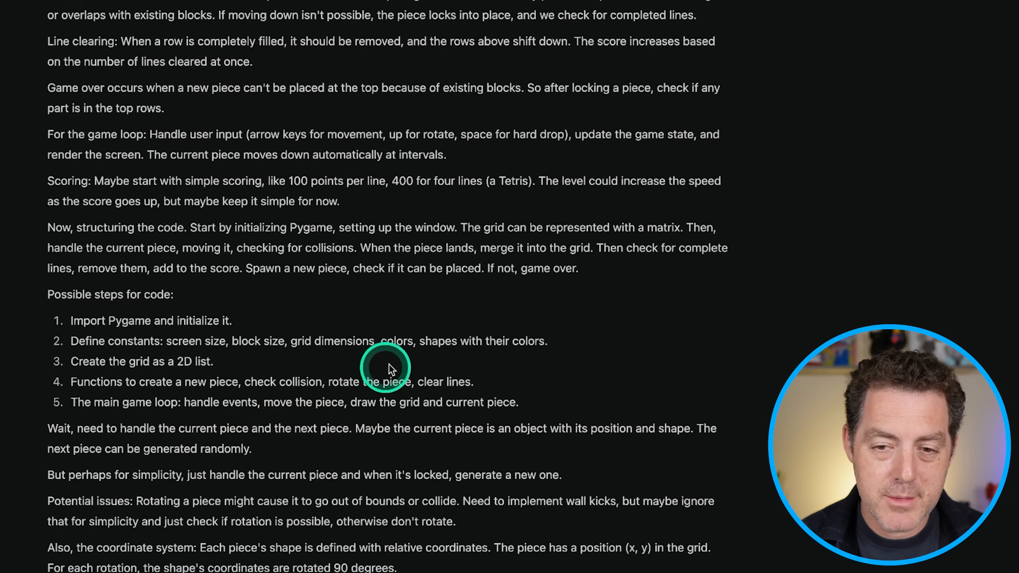
mouse_move(150, 362)
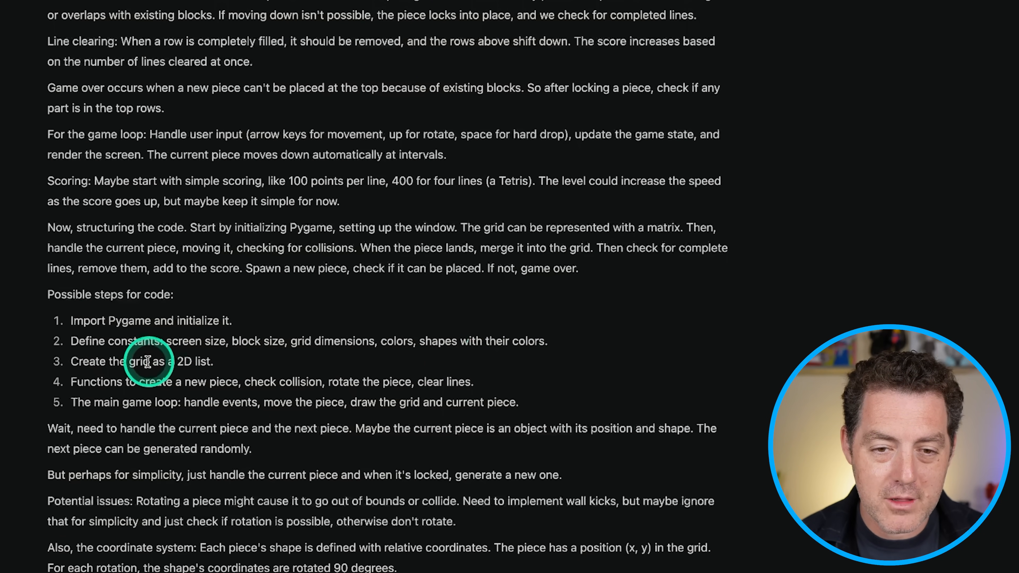
scroll("down", 3)
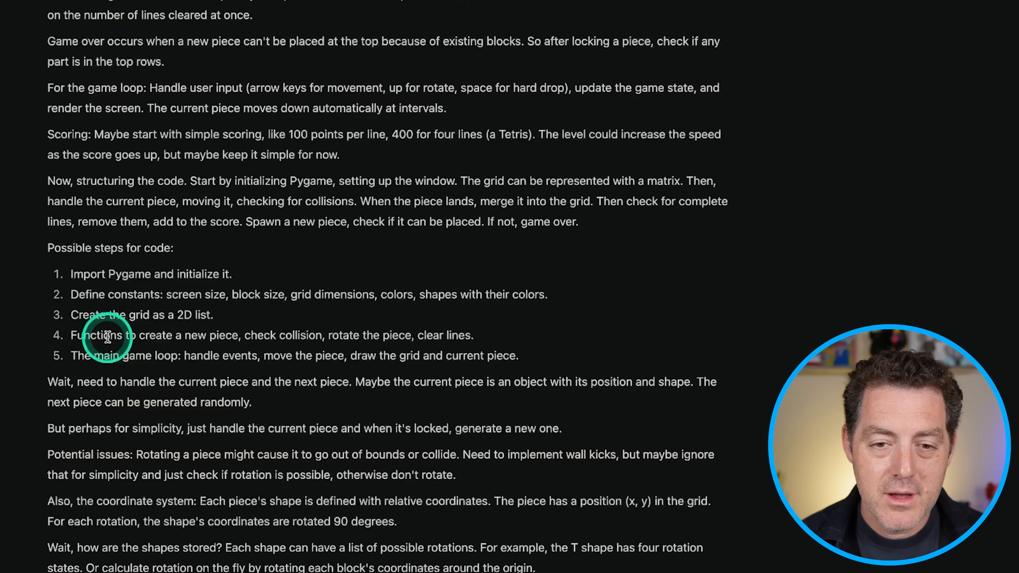
scroll("down", 3)
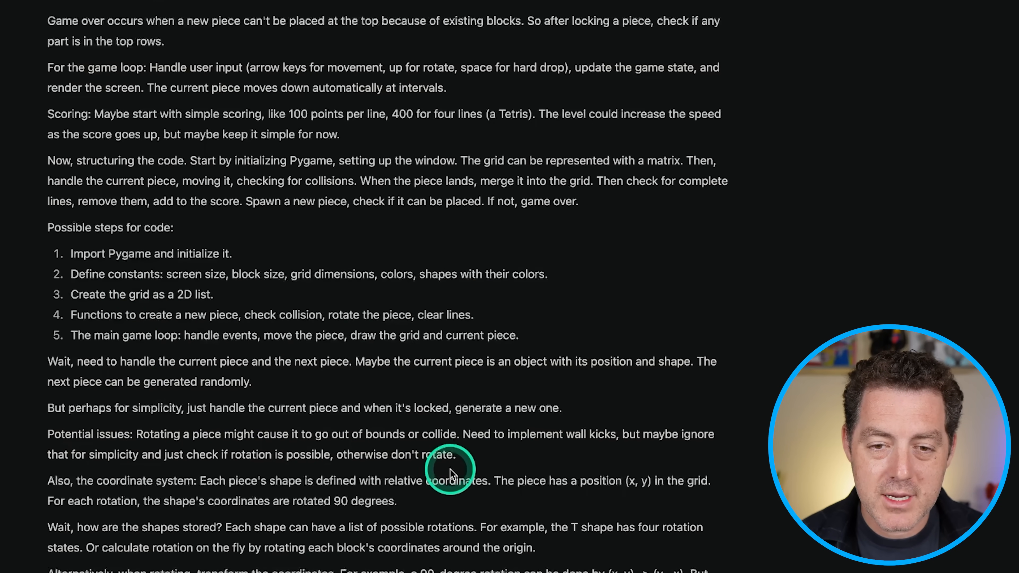
scroll("down", 3)
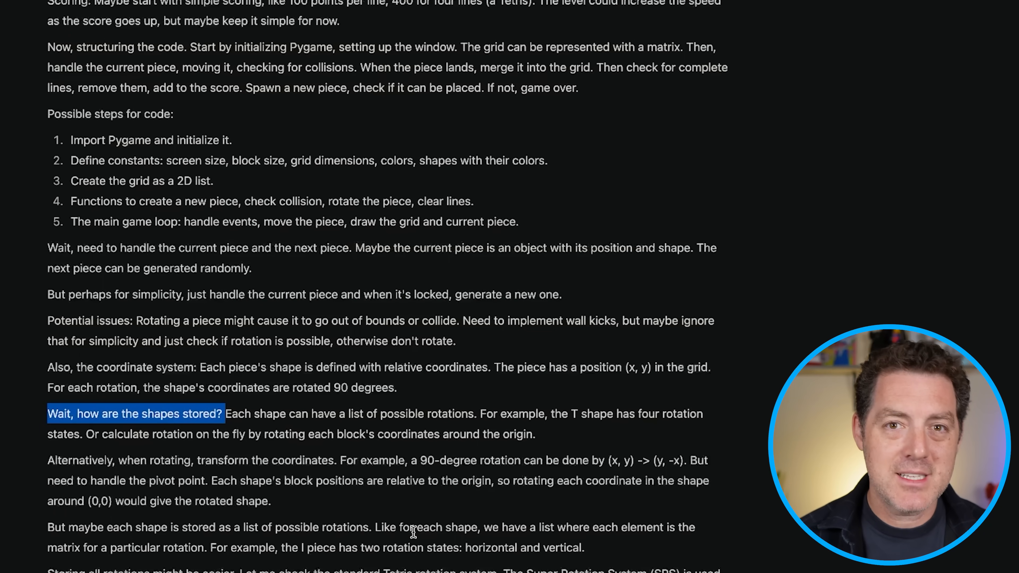
scroll("down", 3)
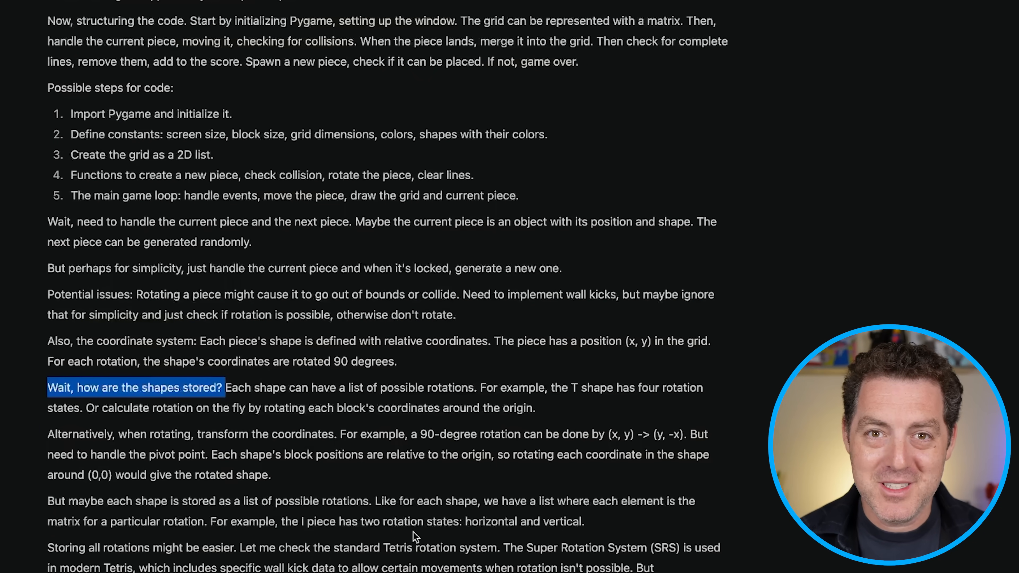
scroll("down", 3)
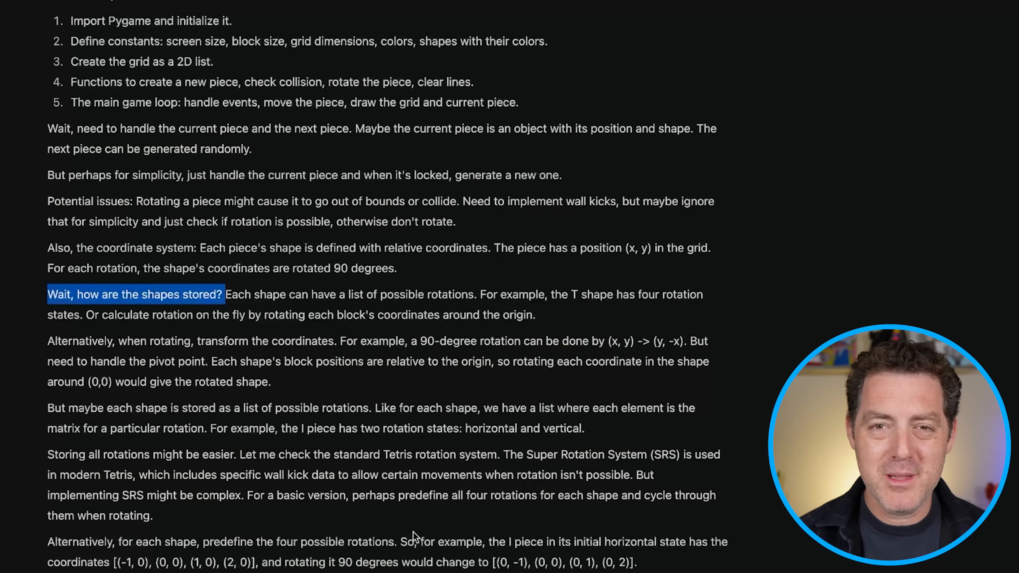
scroll("down", 3)
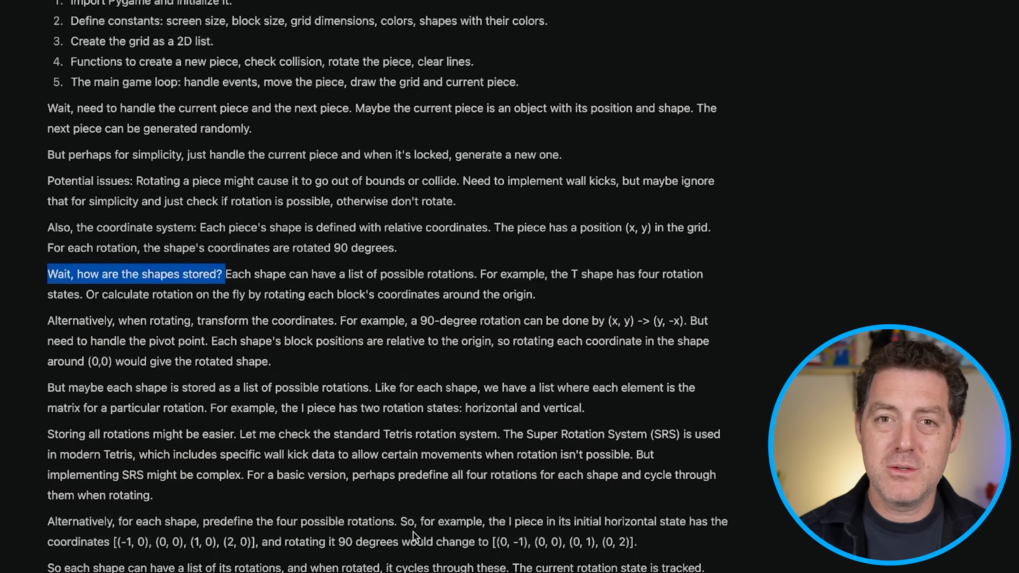
scroll("down", 3)
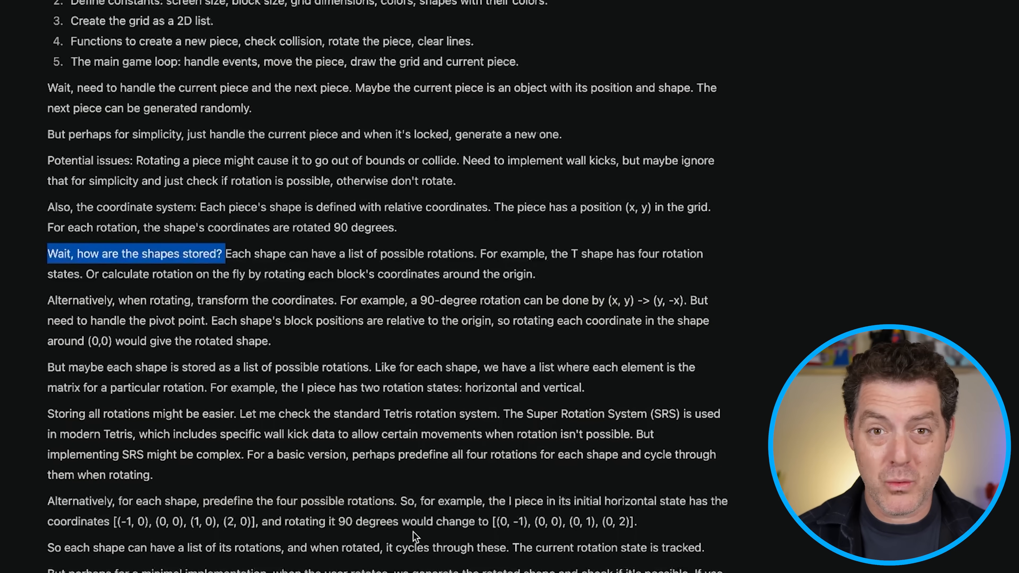
scroll("down", 3)
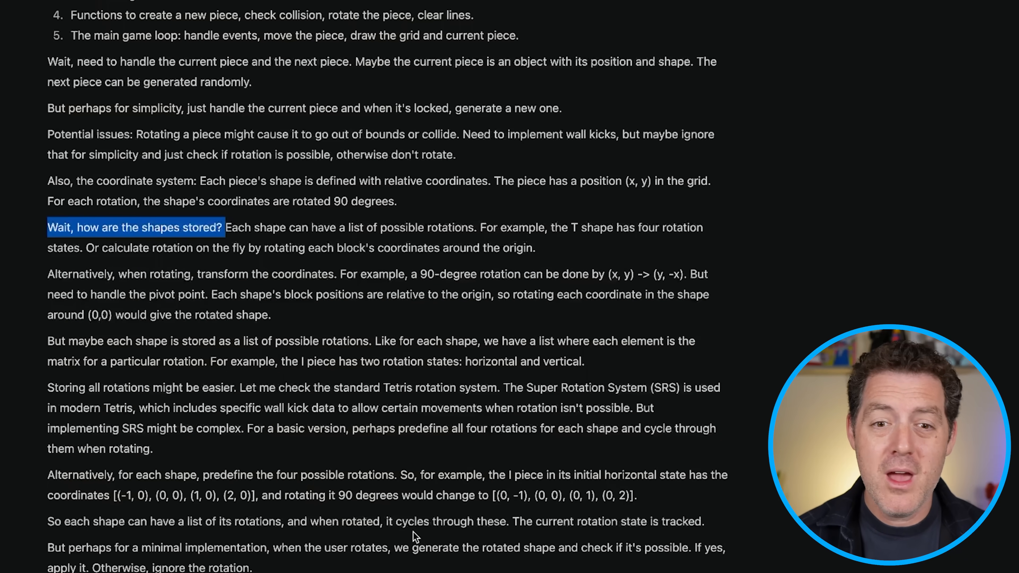
scroll("down", 3)
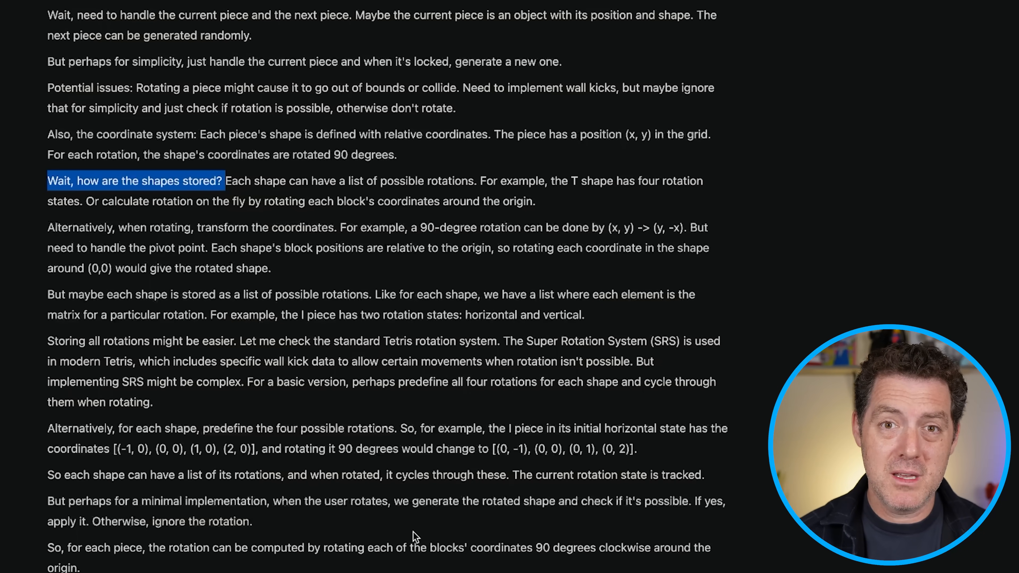
scroll("down", 3)
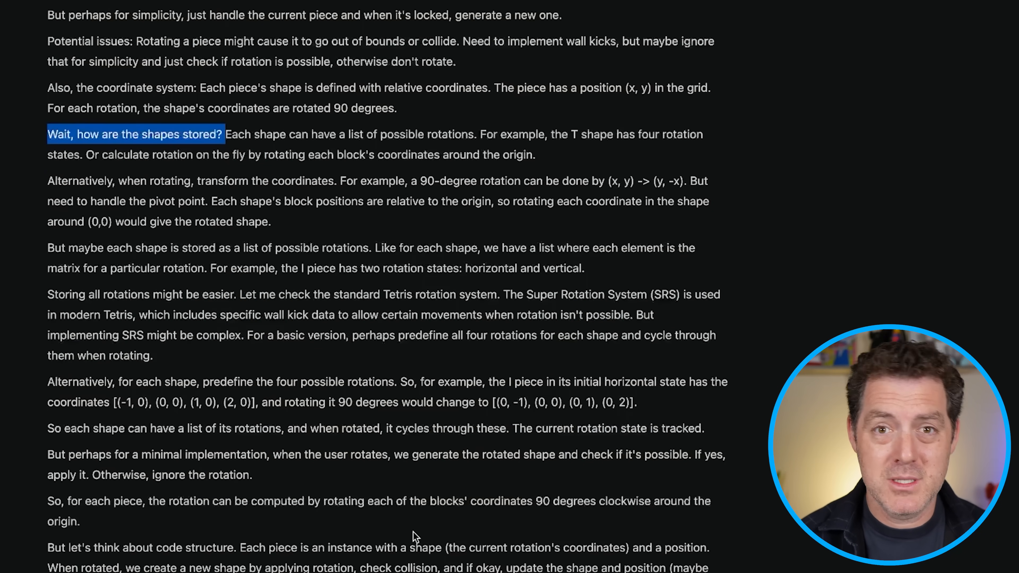
scroll("down", 3)
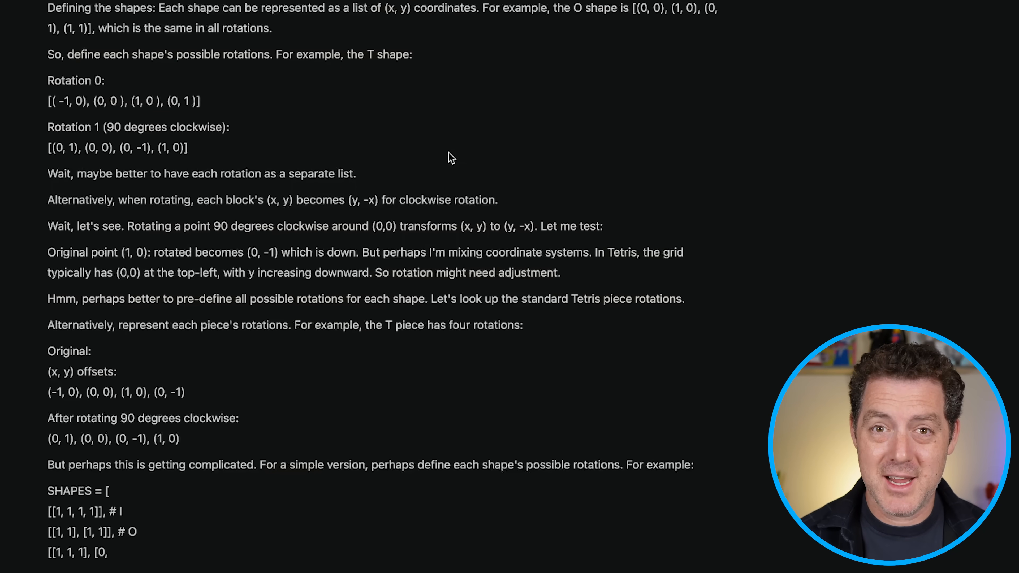
scroll("down", 3)
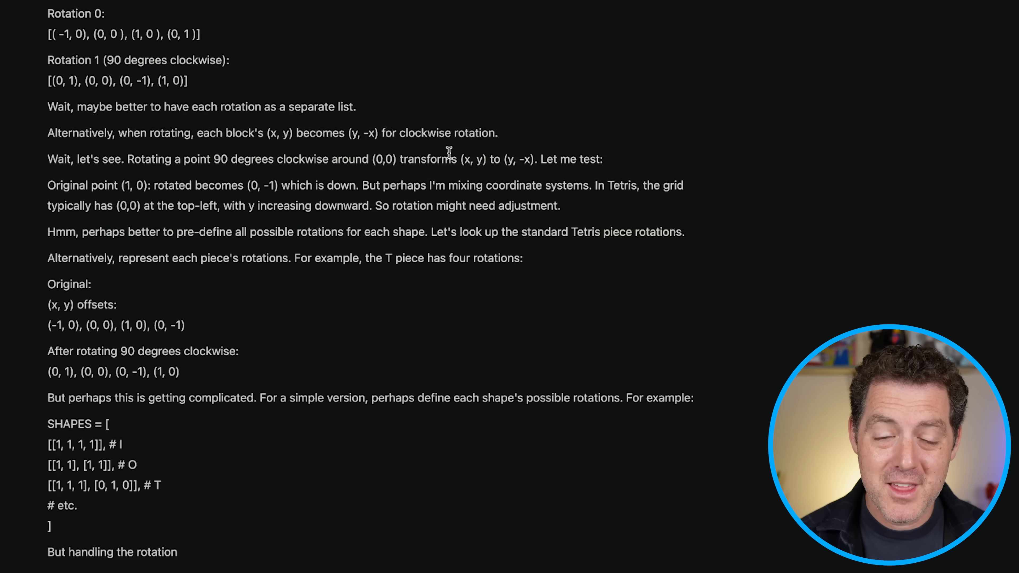
scroll("down", 3)
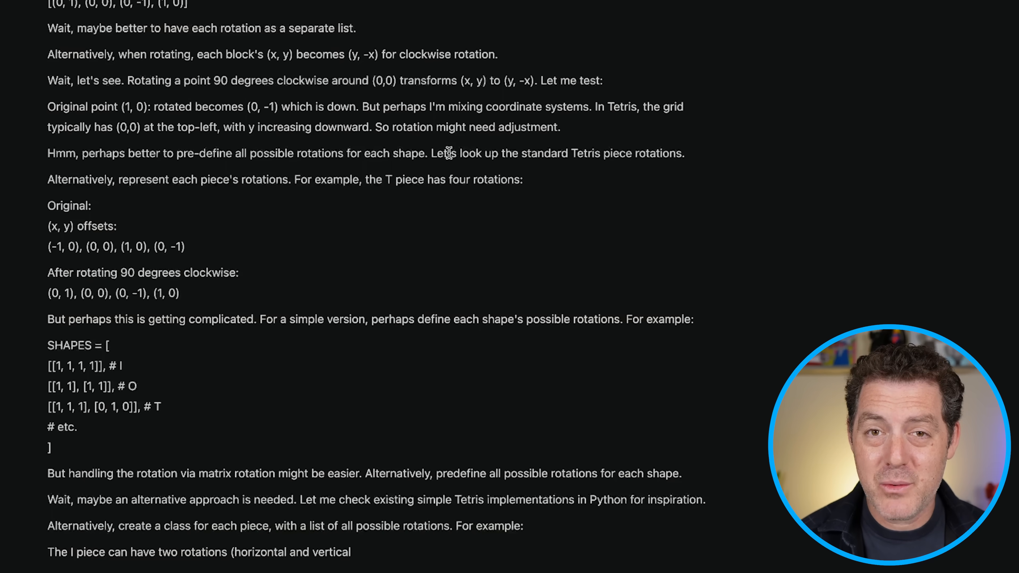
scroll("down", 3)
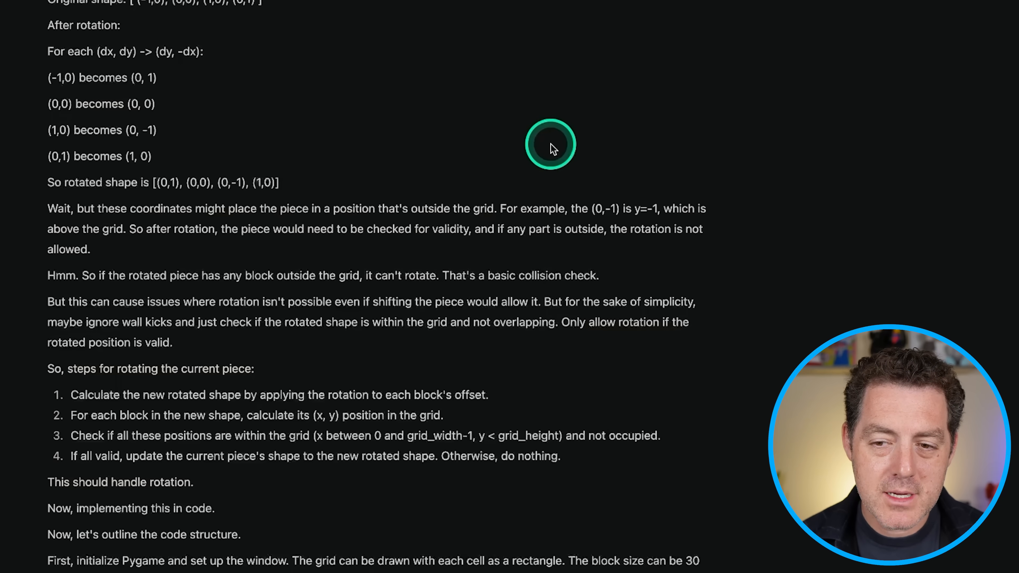
mouse_move(121, 275)
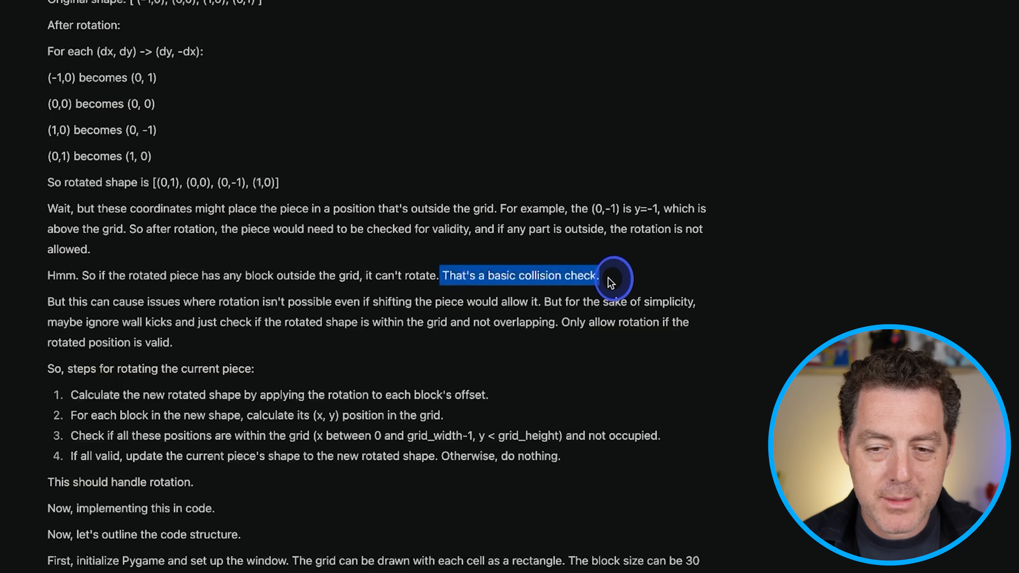
mouse_move(193, 305)
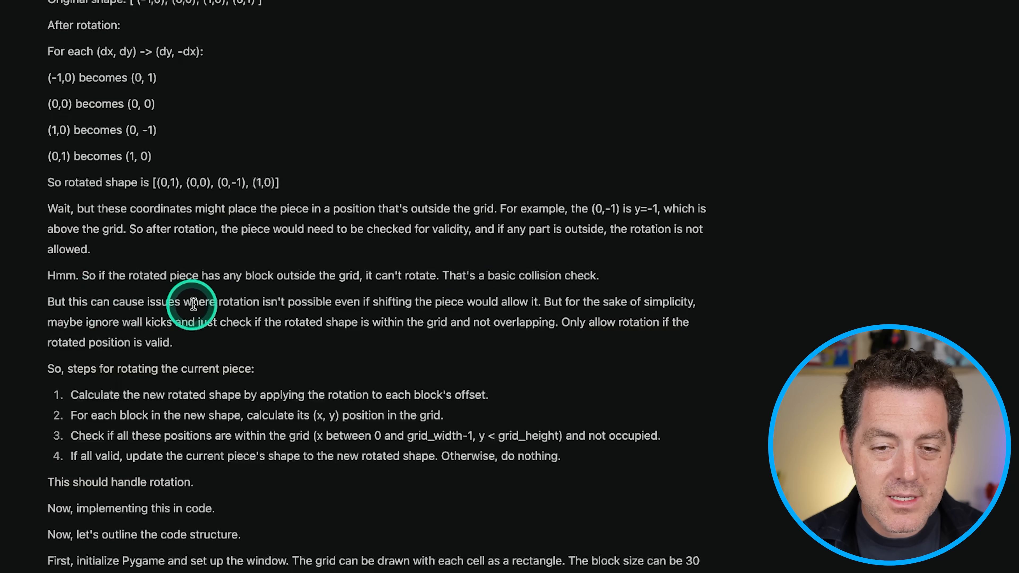
mouse_move(341, 306)
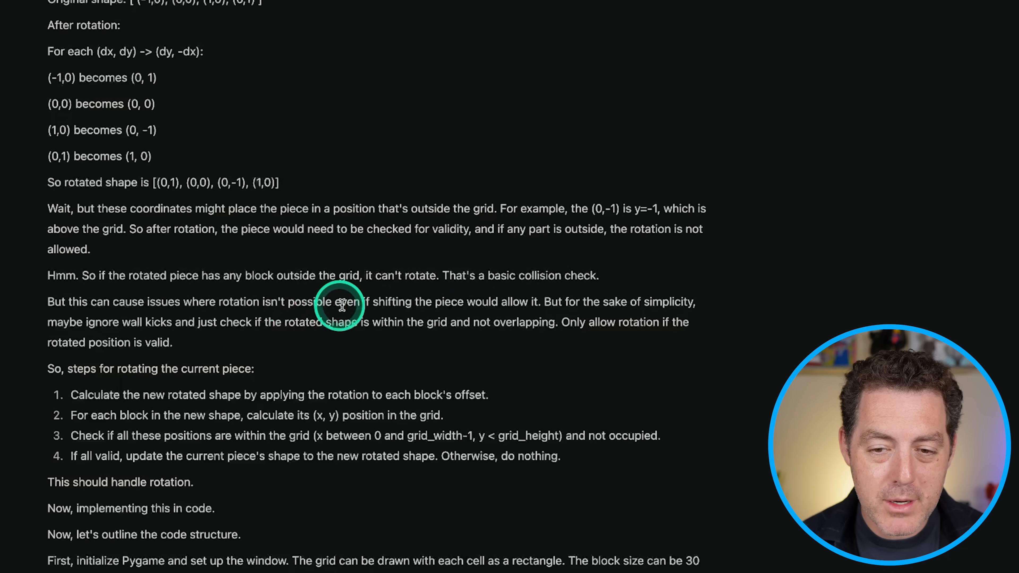
mouse_move(517, 306)
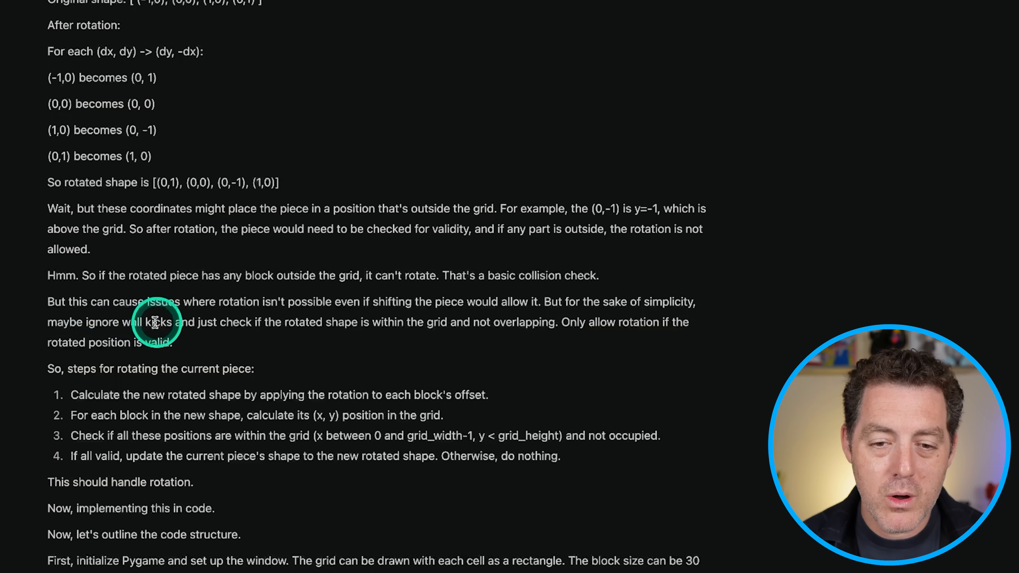
Step: Read the reasoning on Tetris piece definitions, wall kicks, I-piece offsets and spawn positions
double_click(156, 322)
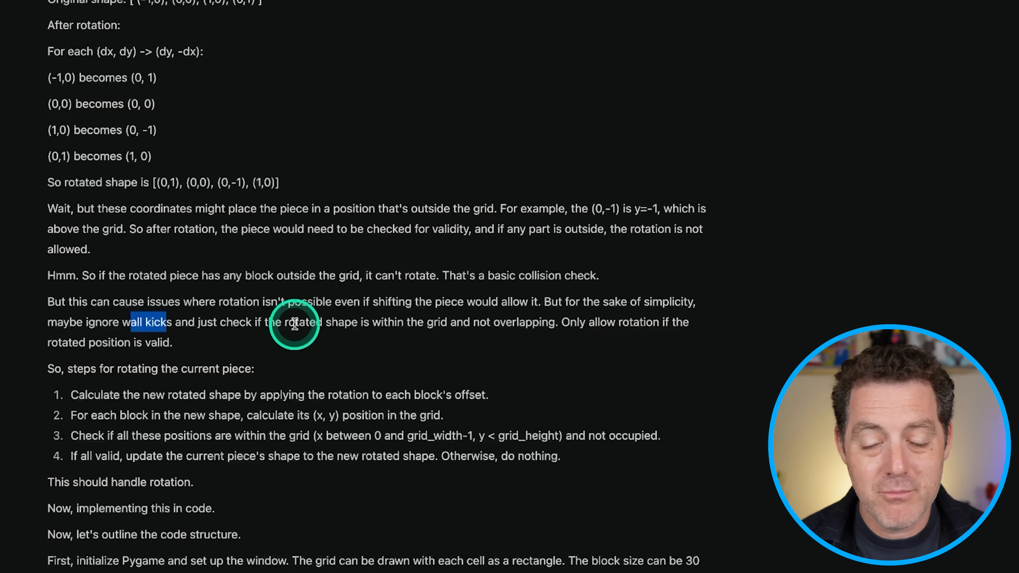
mouse_move(293, 319)
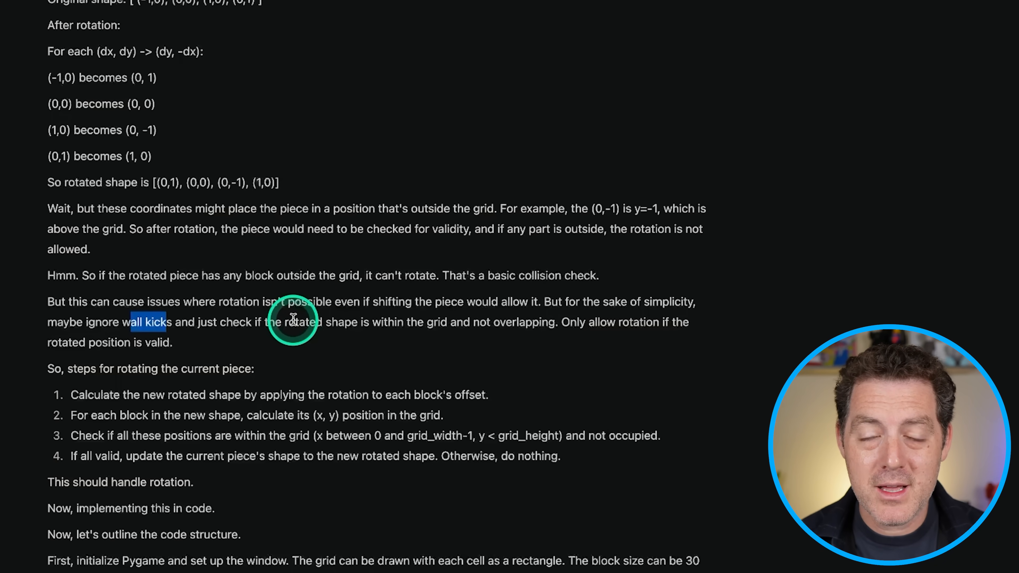
scroll("down", 3)
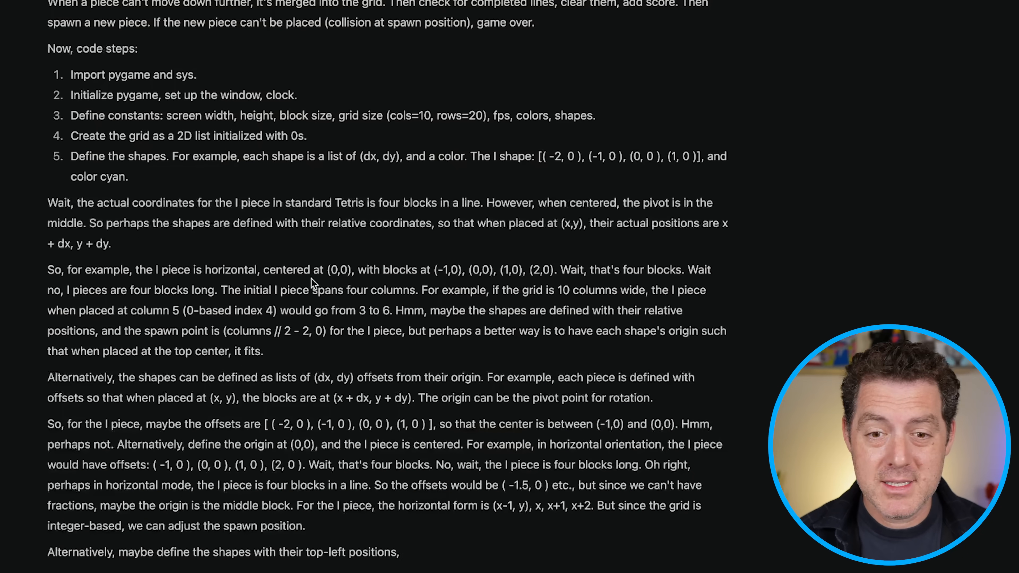
scroll("down", 3)
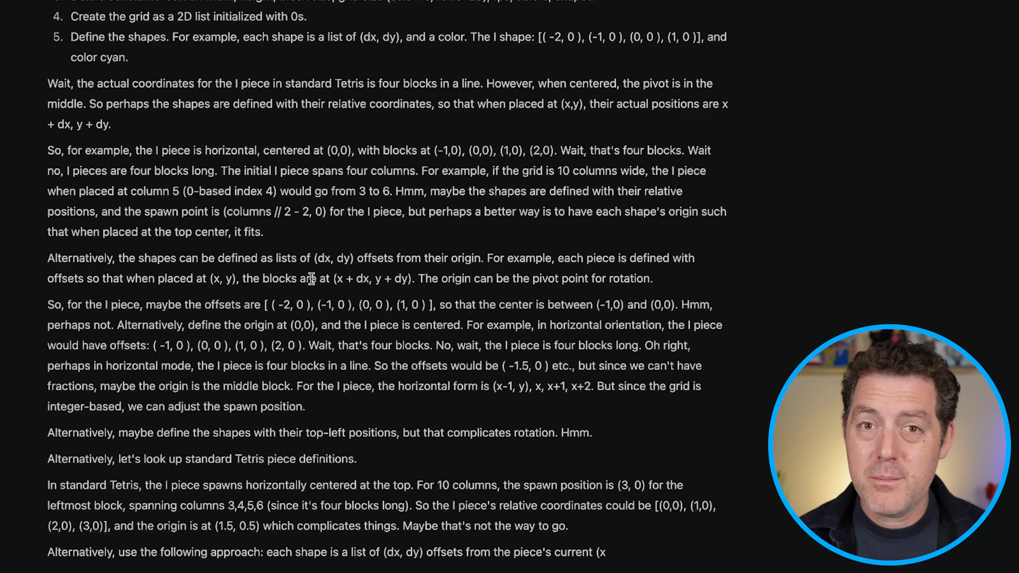
scroll("down", 3)
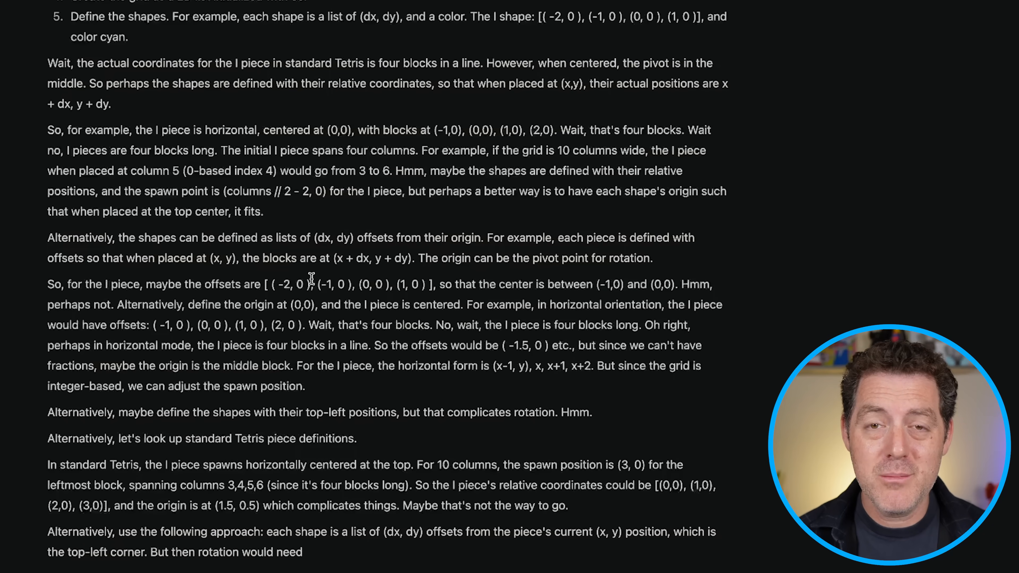
scroll("down", 3)
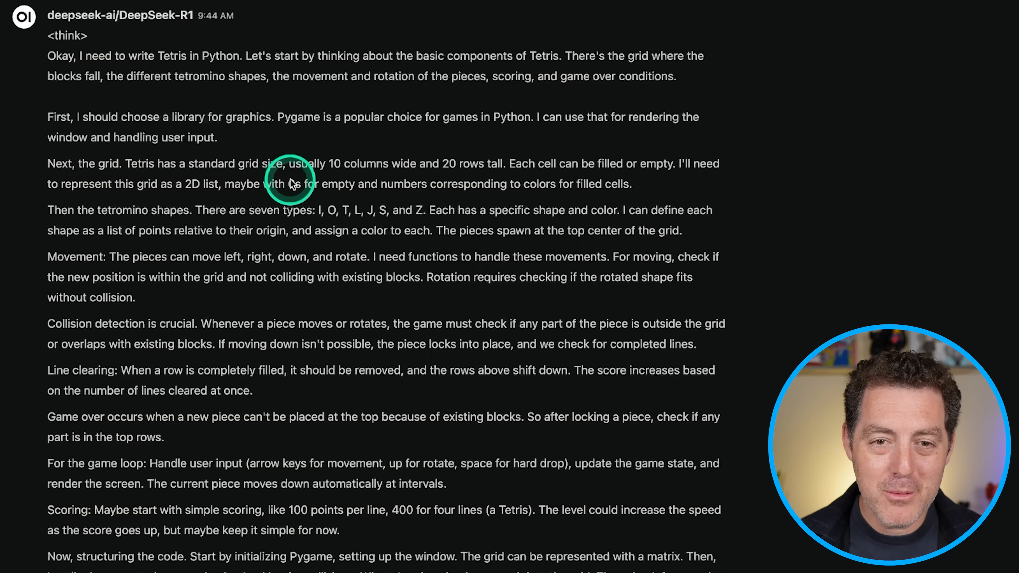
Step: Scroll past the reasoning to the complete Pygame Tetris code listing
scroll("down", 3)
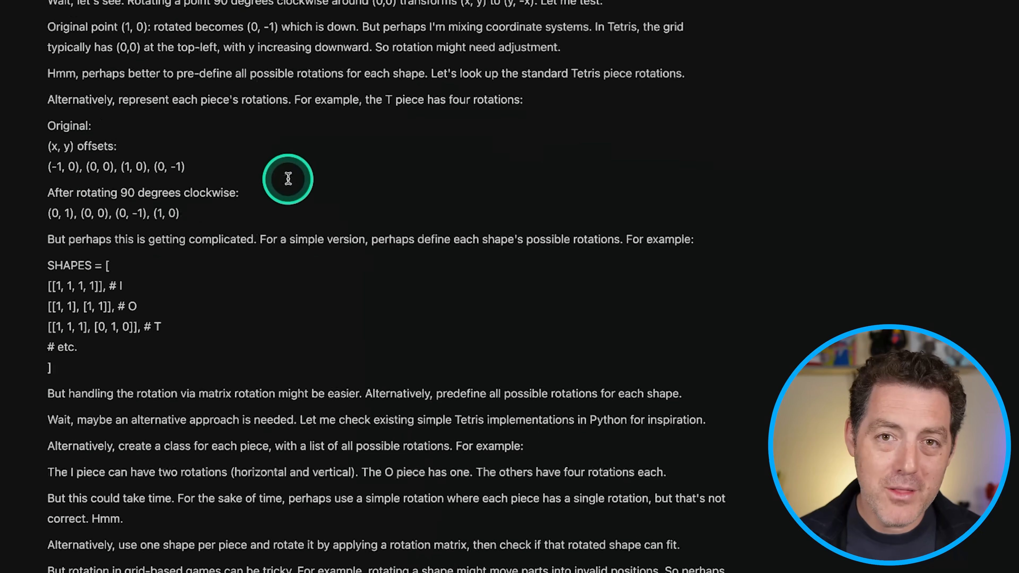
scroll("down", 3)
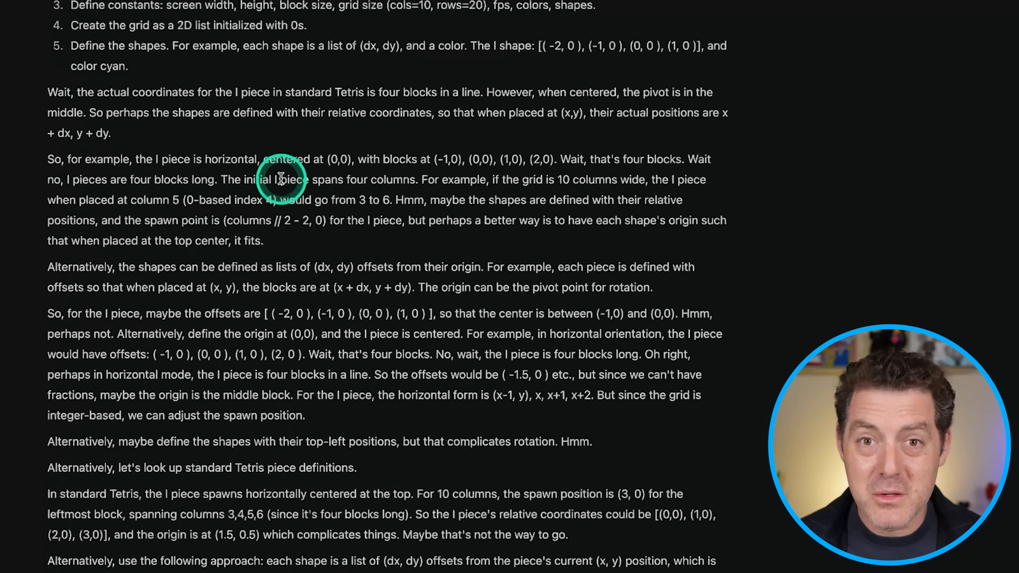
scroll("down", 3)
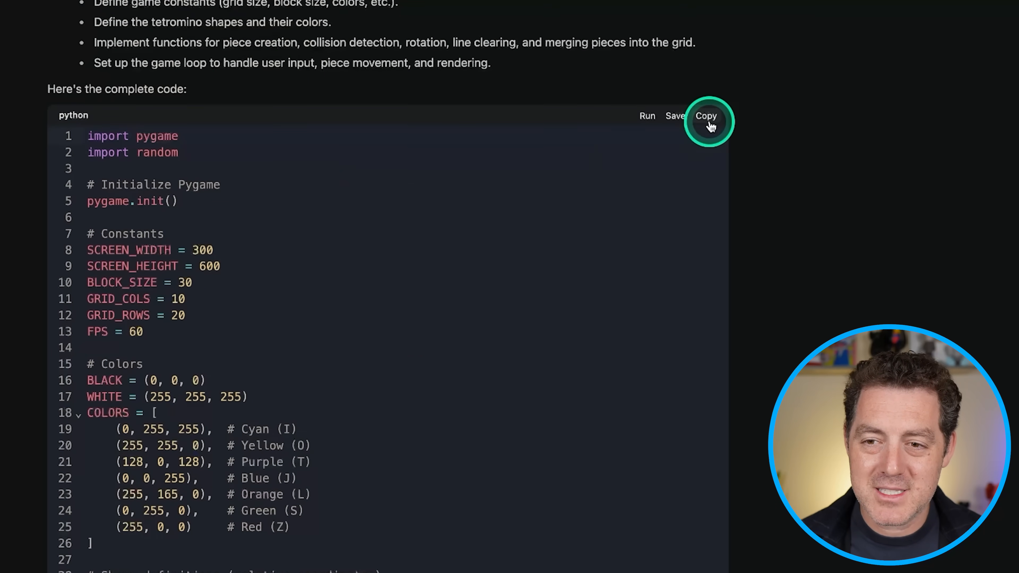
left_click(706, 115)
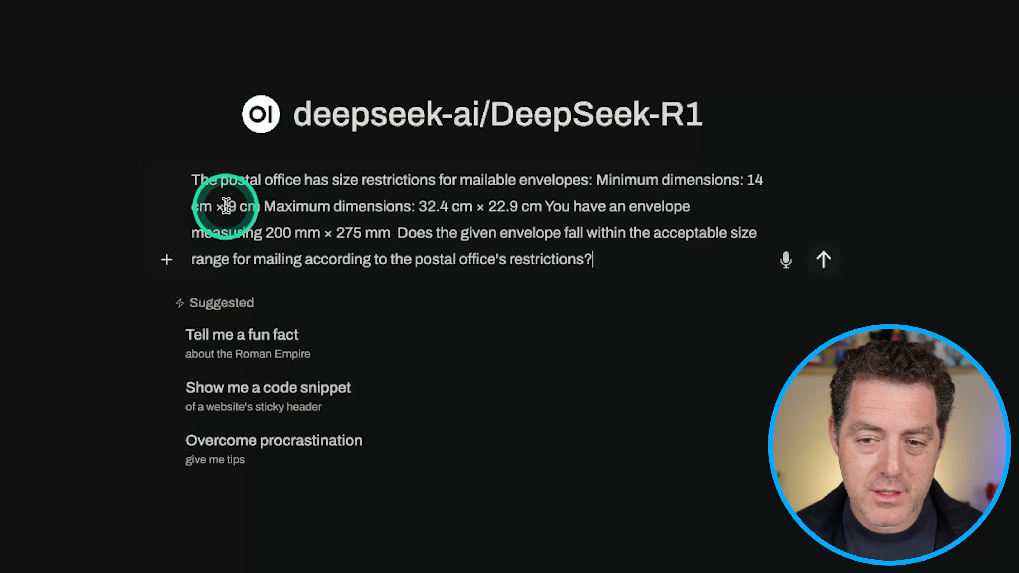
mouse_move(577, 211)
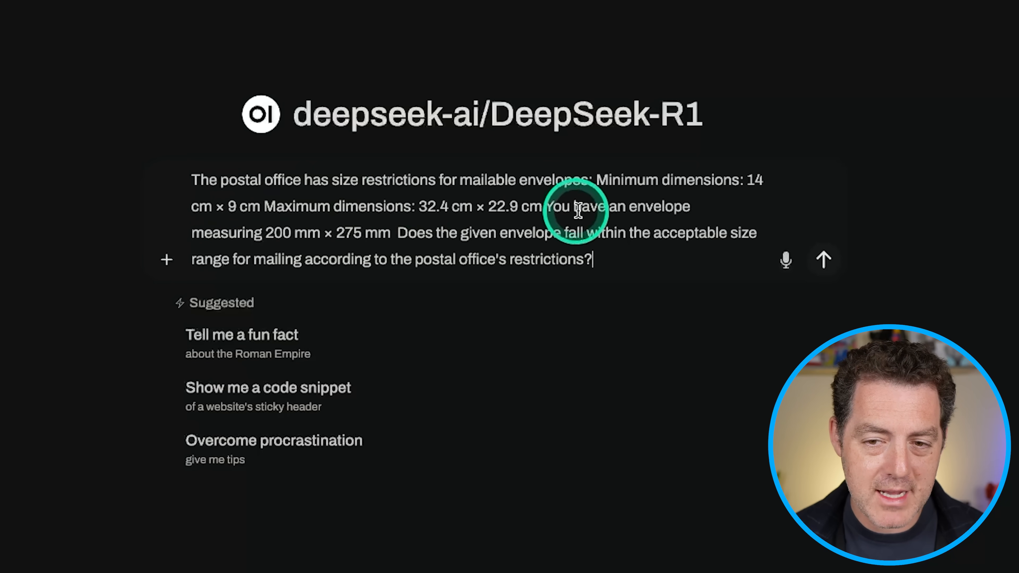
mouse_move(264, 232)
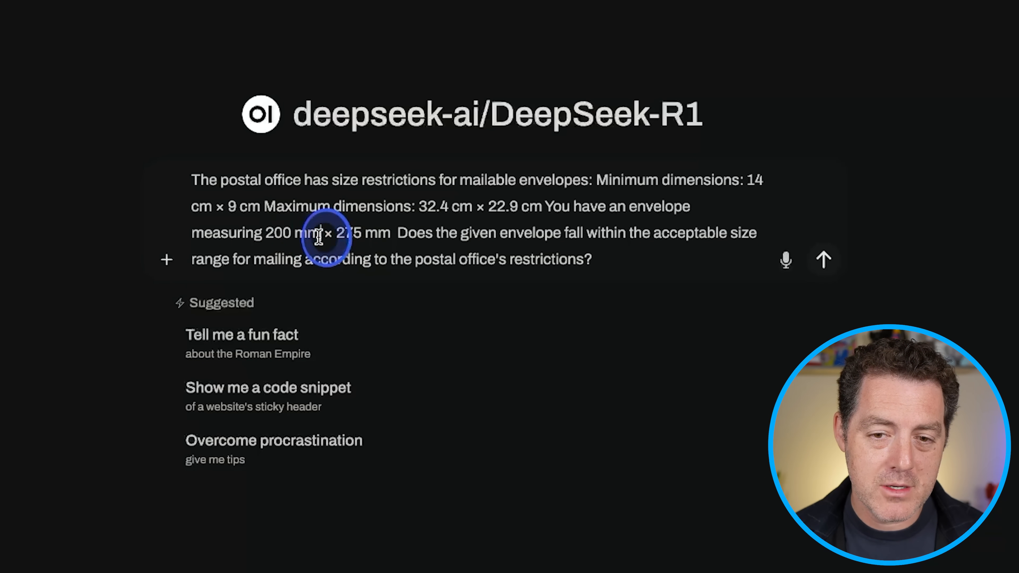
Step: Send the 200 mm × 275 mm envelope postal-size question, with the mm unit highlighted
double_click(309, 233)
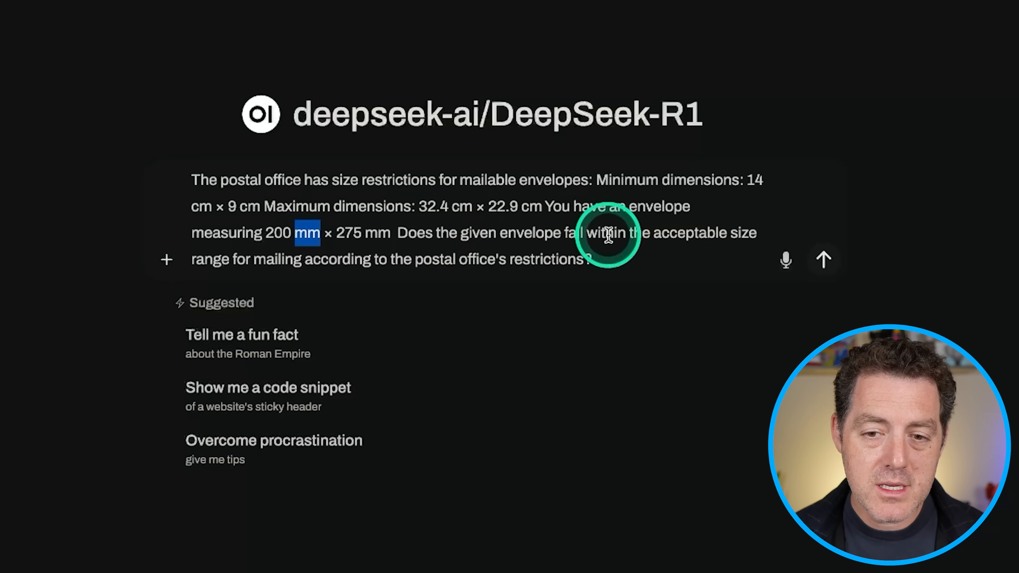
mouse_move(755, 90)
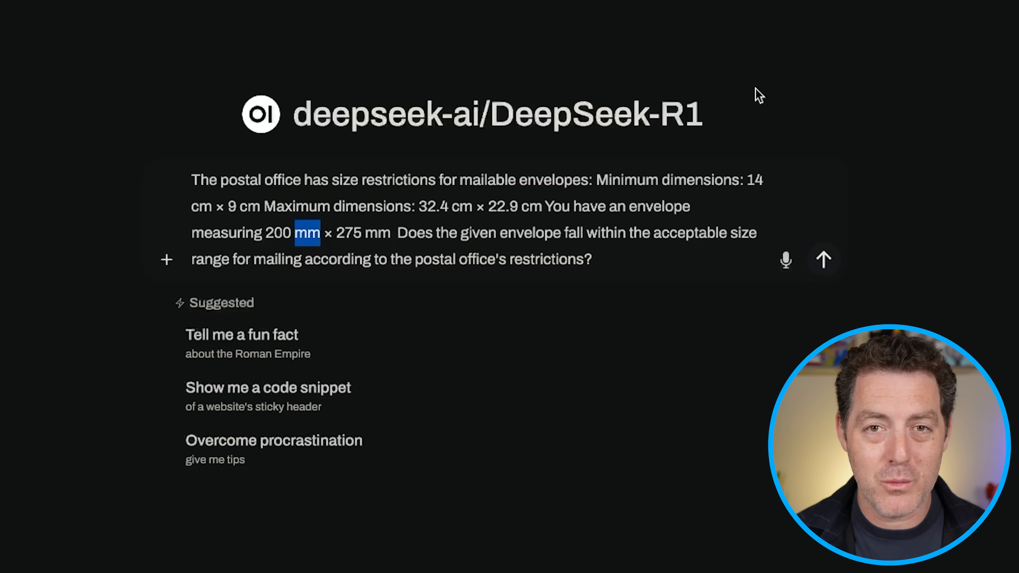
left_click(824, 260)
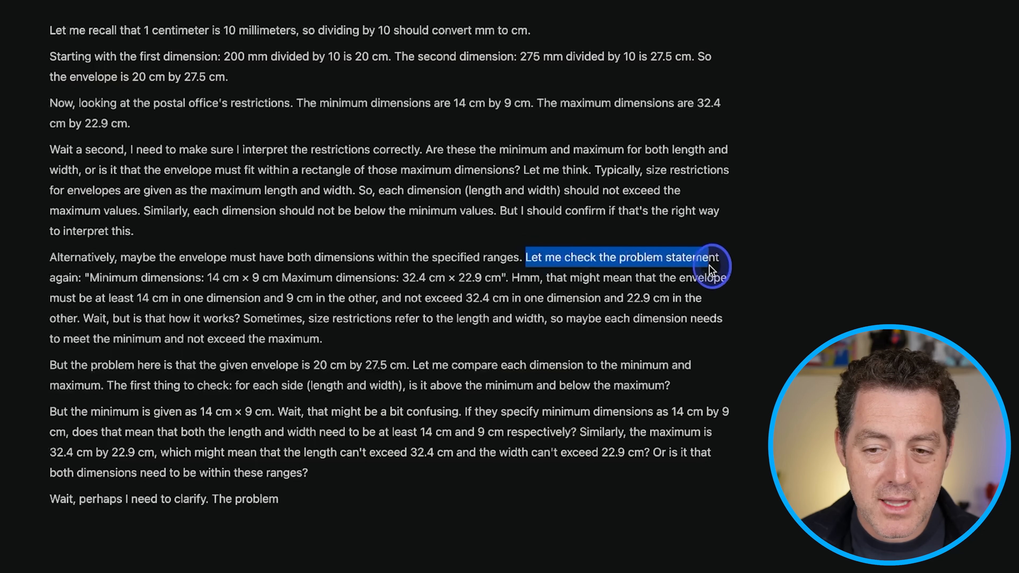
Step: Follow the reasoning converting the envelope to 20 cm × 27.5 cm against the limits
scroll("down", 3)
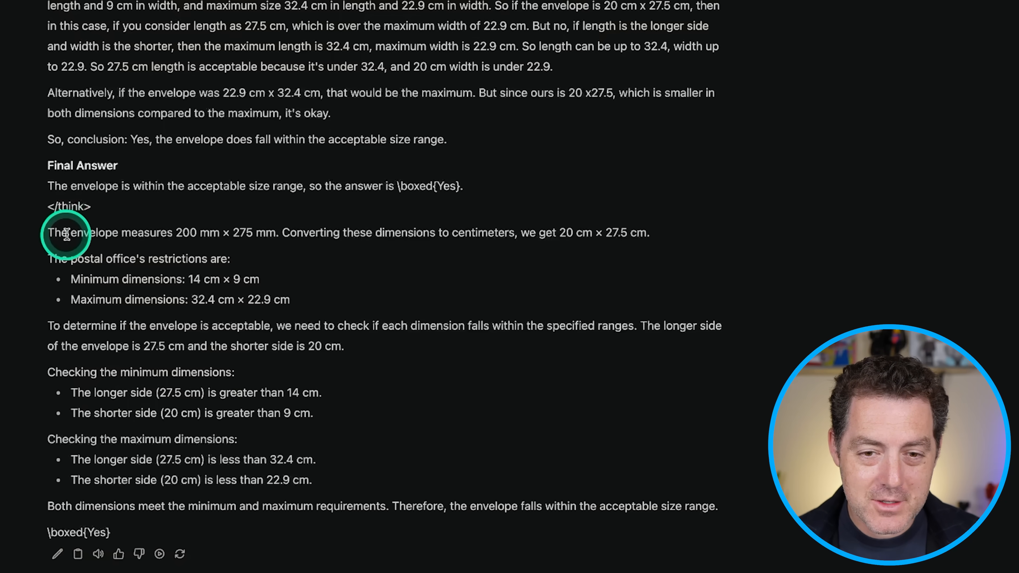
mouse_move(71, 507)
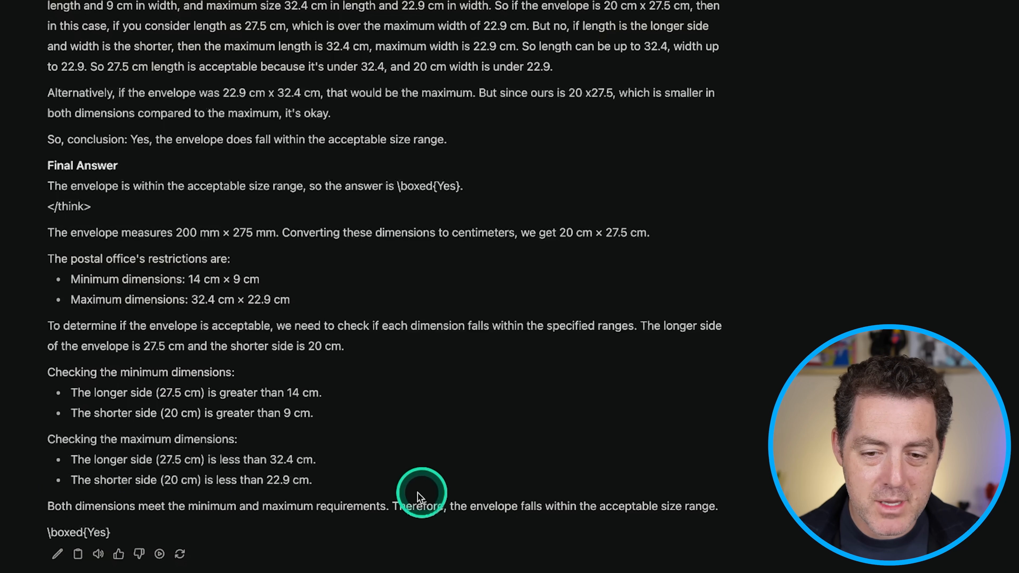
mouse_move(735, 420)
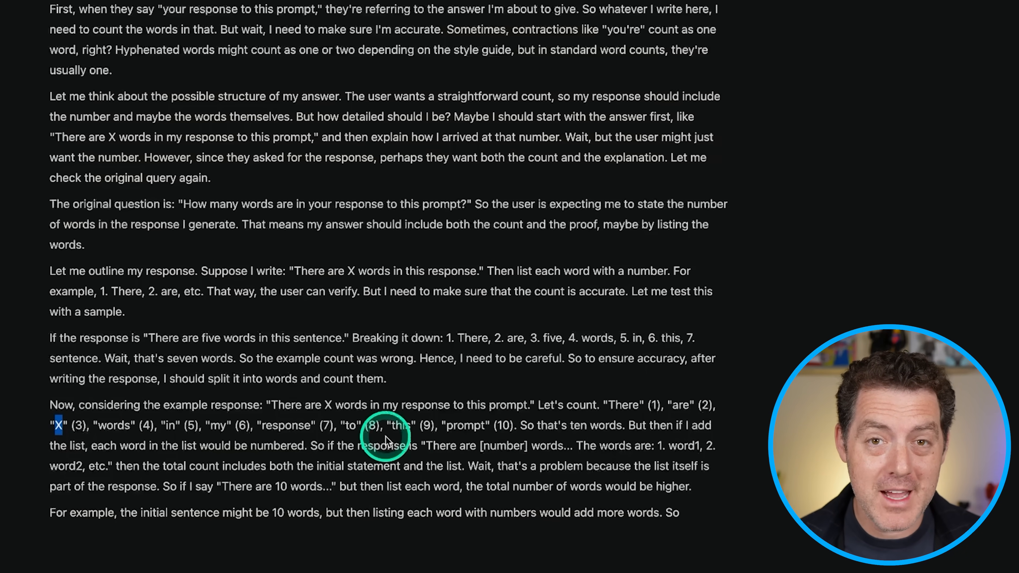
Step: Follow the word-count reasoning and highlight the seven listed words of the self-counting answer
scroll("down", 3)
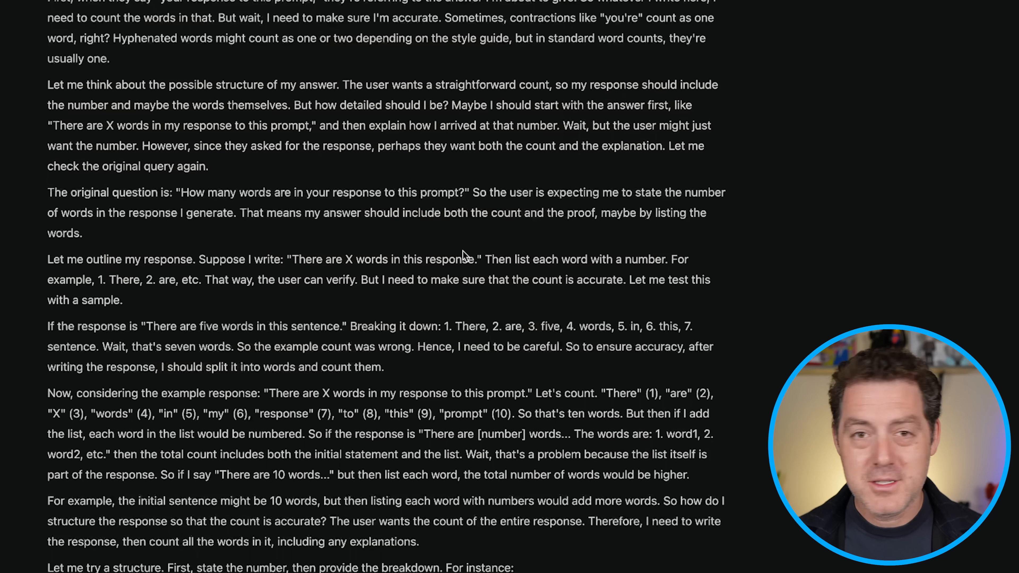
left_click(458, 246)
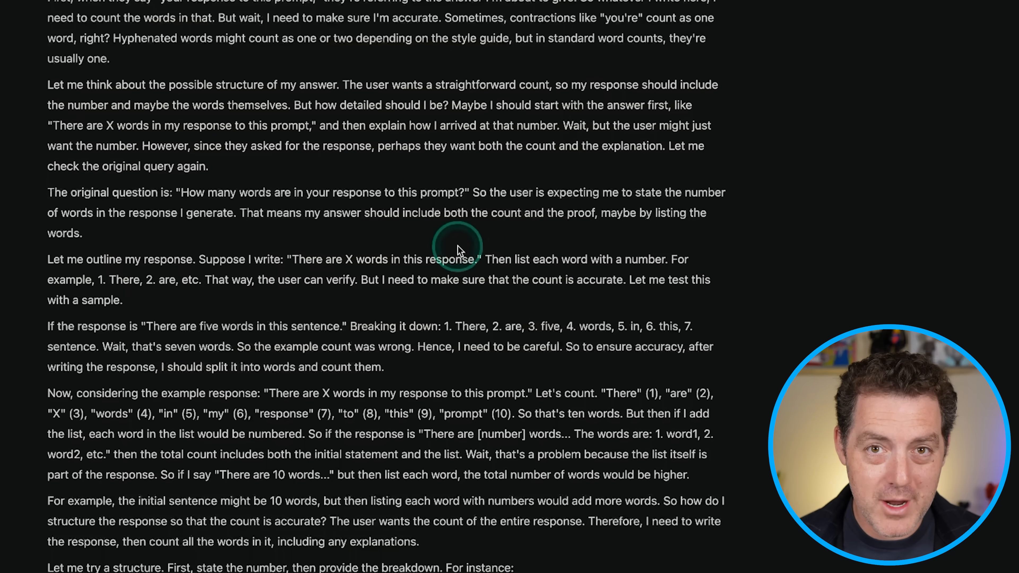
scroll("down", 3)
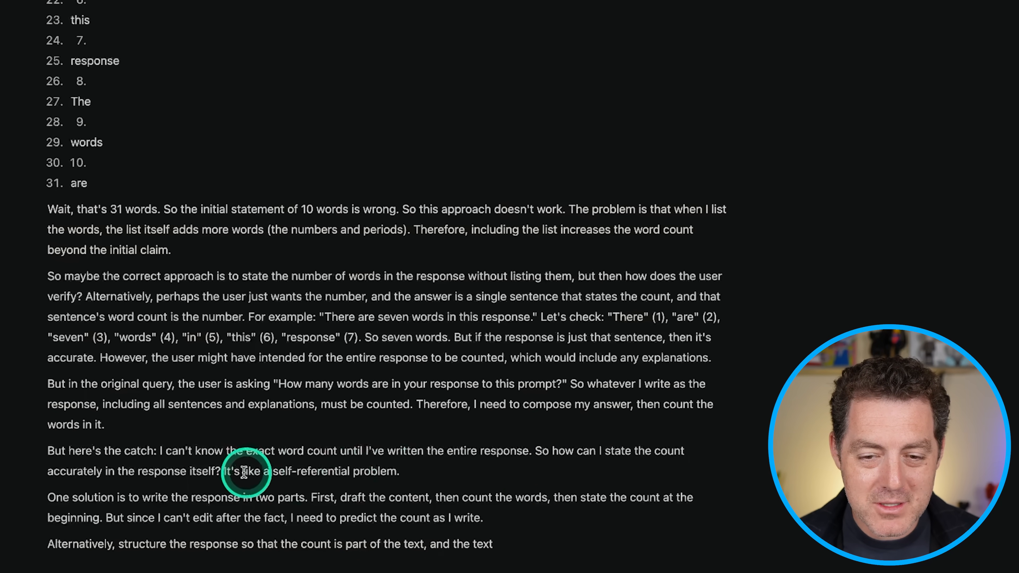
scroll("down", 3)
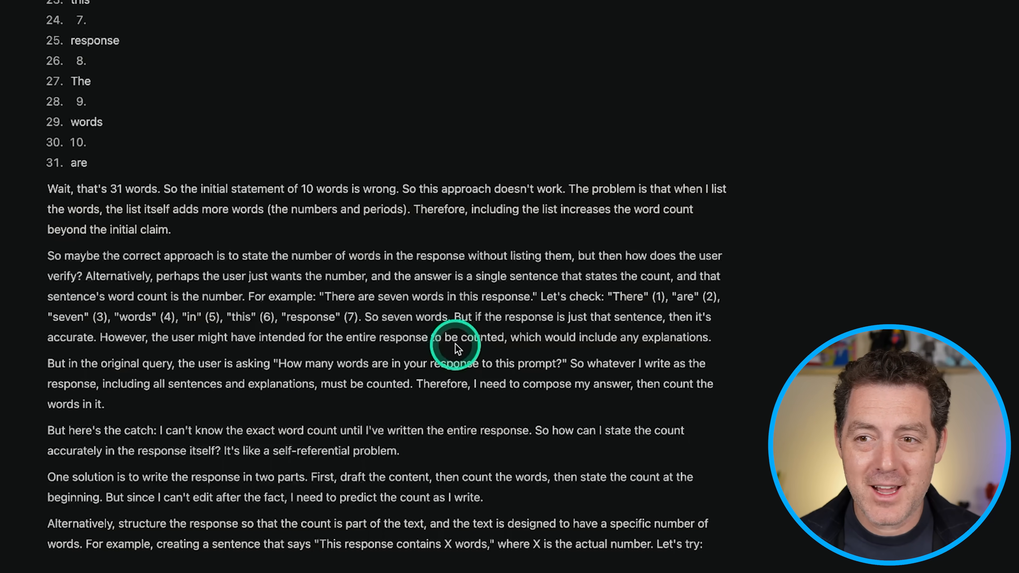
scroll("down", 3)
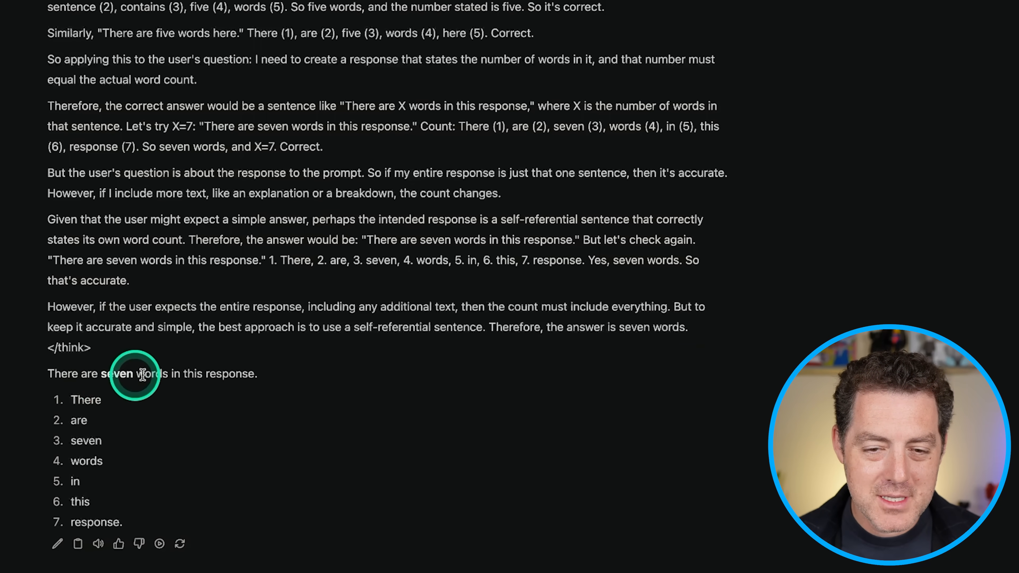
left_click_drag(141, 374, 44, 374)
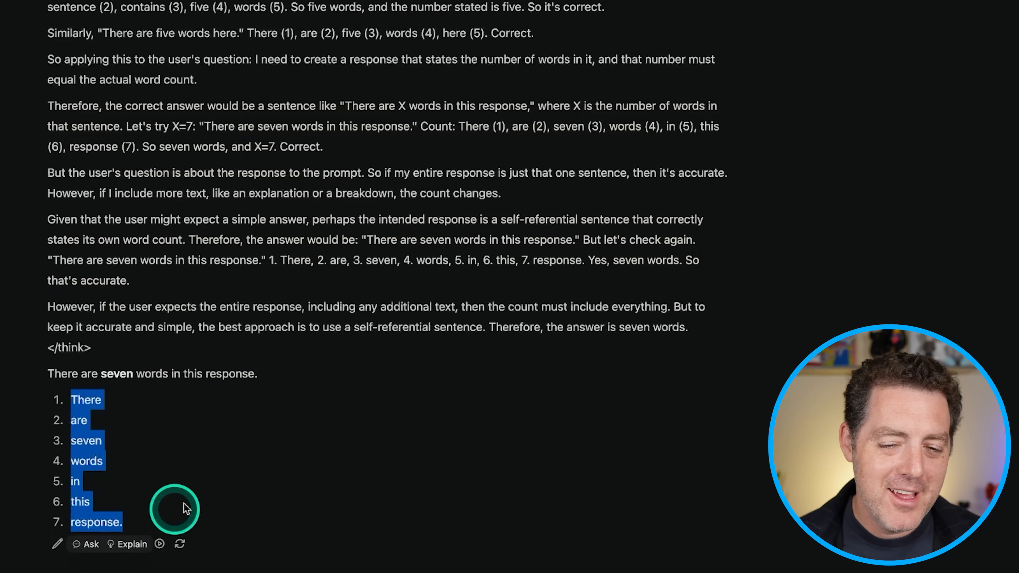
mouse_move(273, 457)
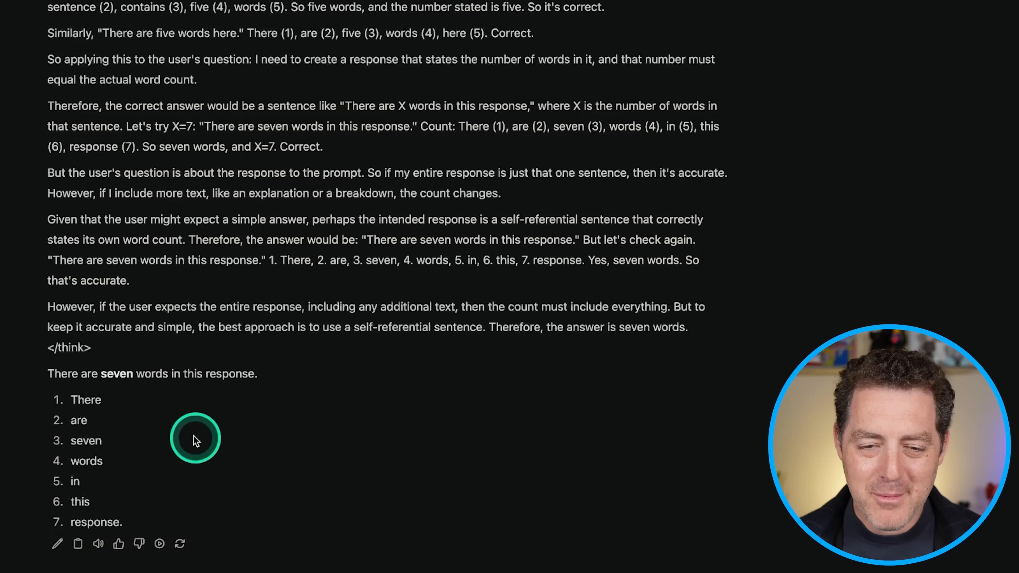
left_click_drag(47, 373, 257, 373)
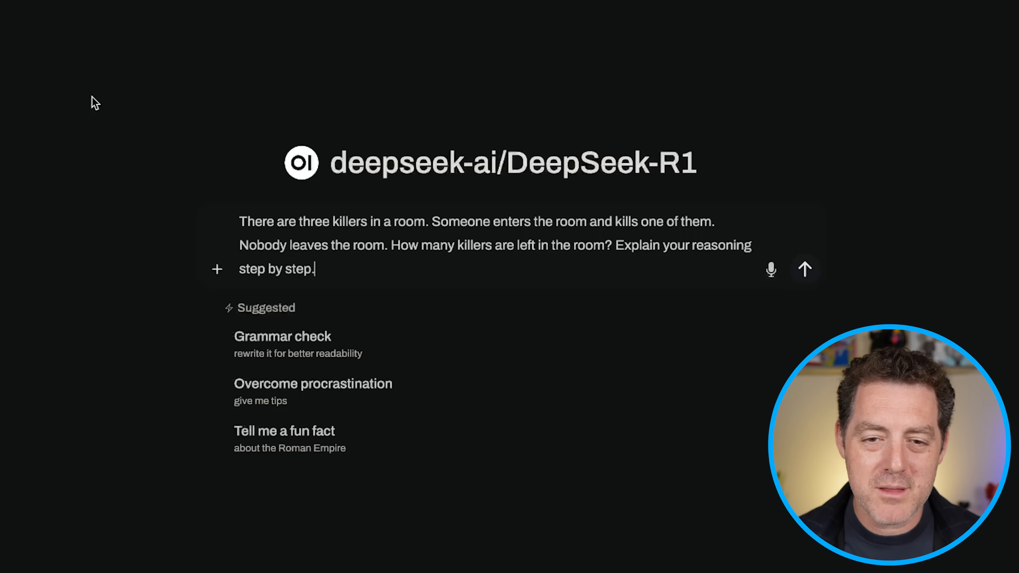
Step: Send the three-killers riddle and follow the reasoning on whether dead or newcomer killers count
left_click(805, 268)
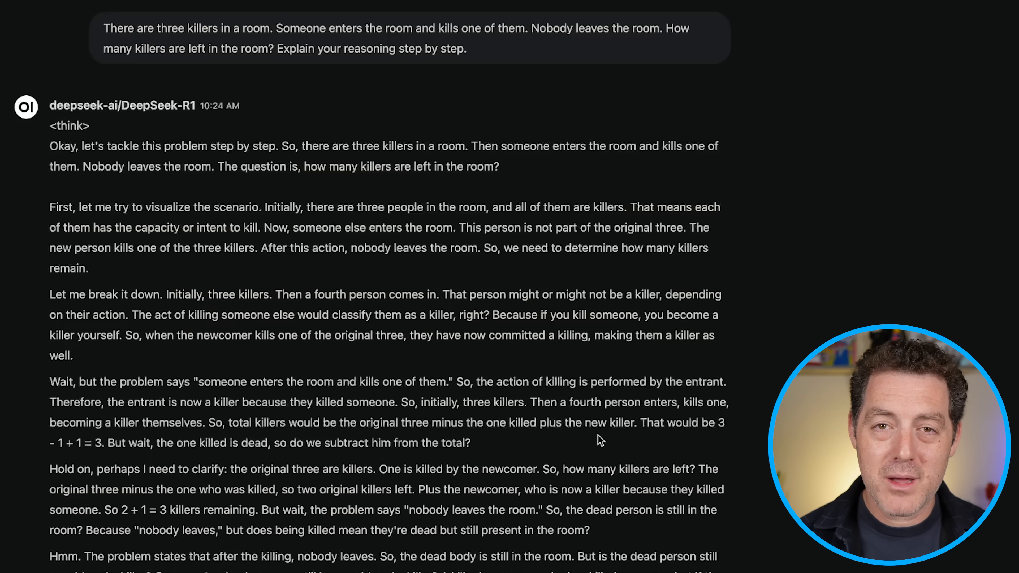
scroll("down", 3)
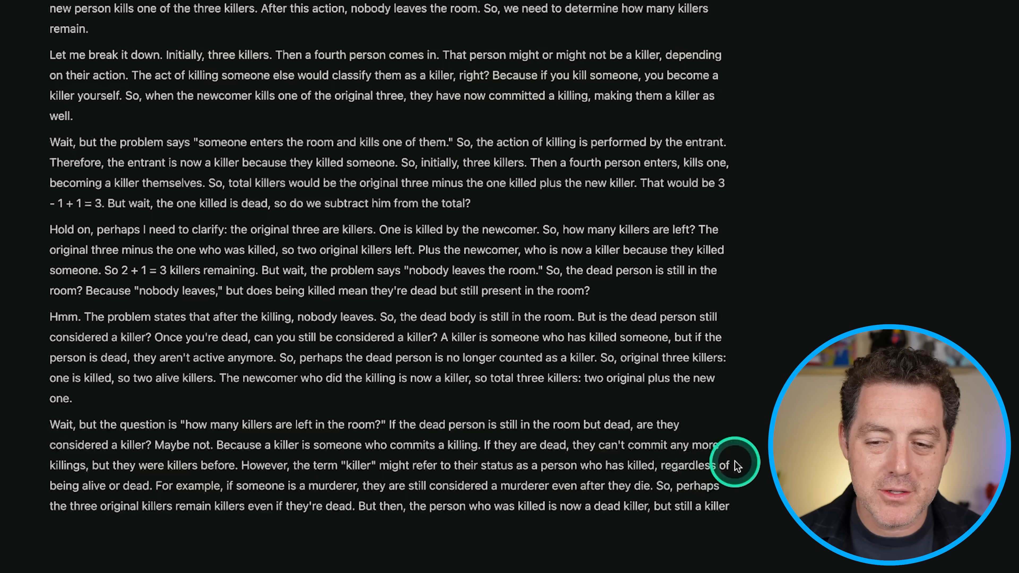
Step: Scroll through the streaming three-killers reasoning to the final answer that 3 killers remain
left_click_drag(49, 425, 577, 466)
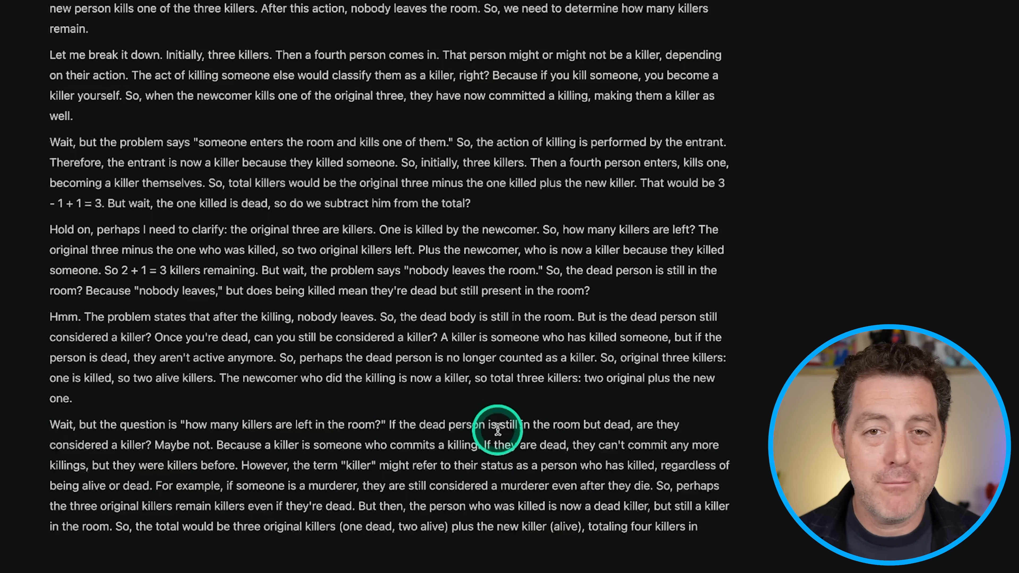
scroll("down", 3)
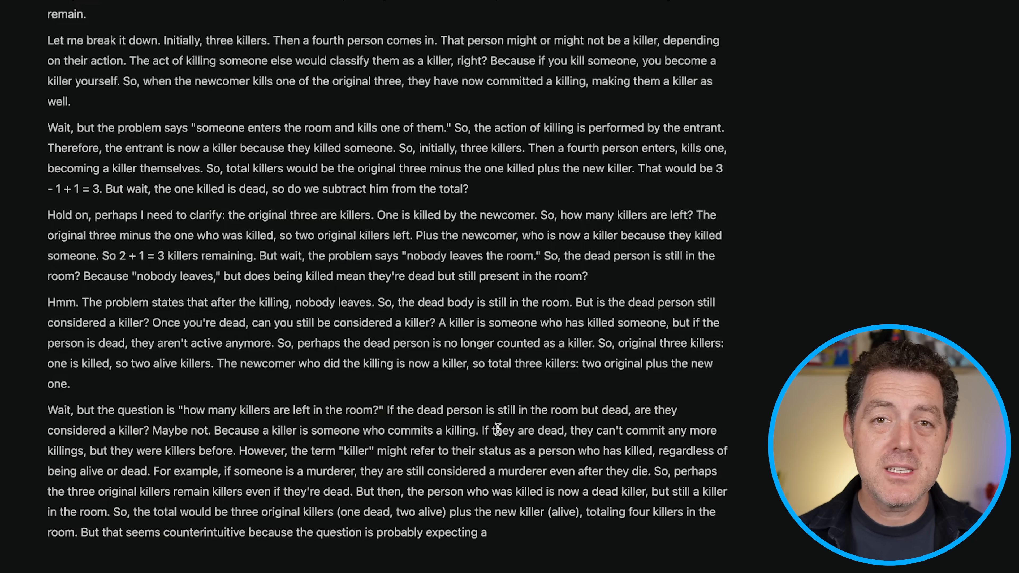
scroll("down", 3)
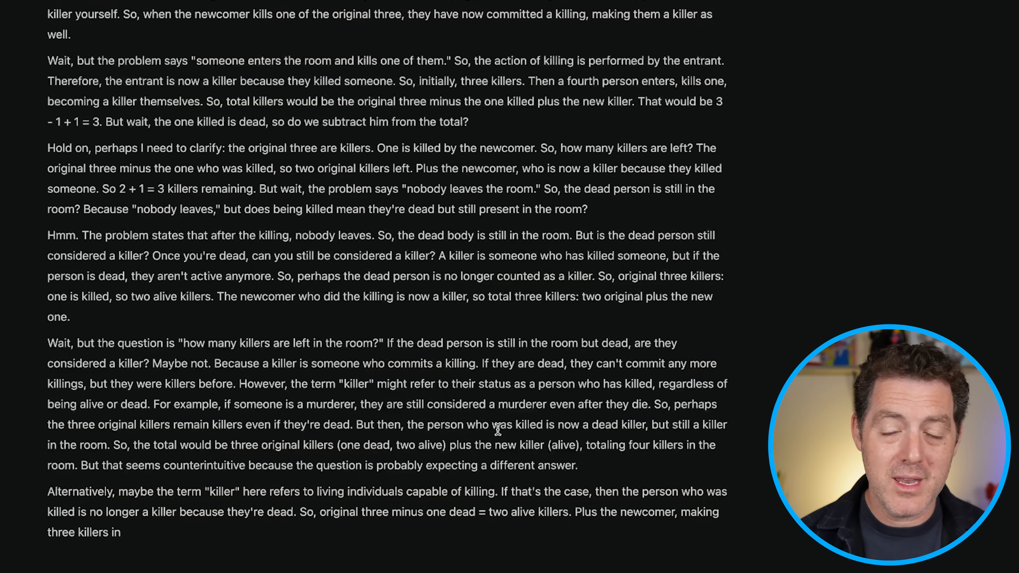
scroll("down", 3)
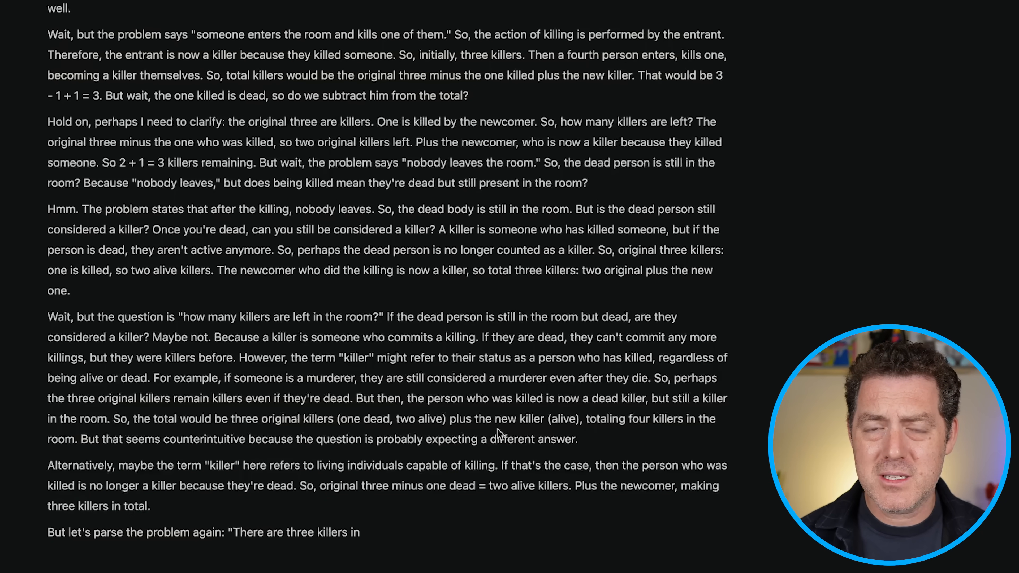
scroll("down", 3)
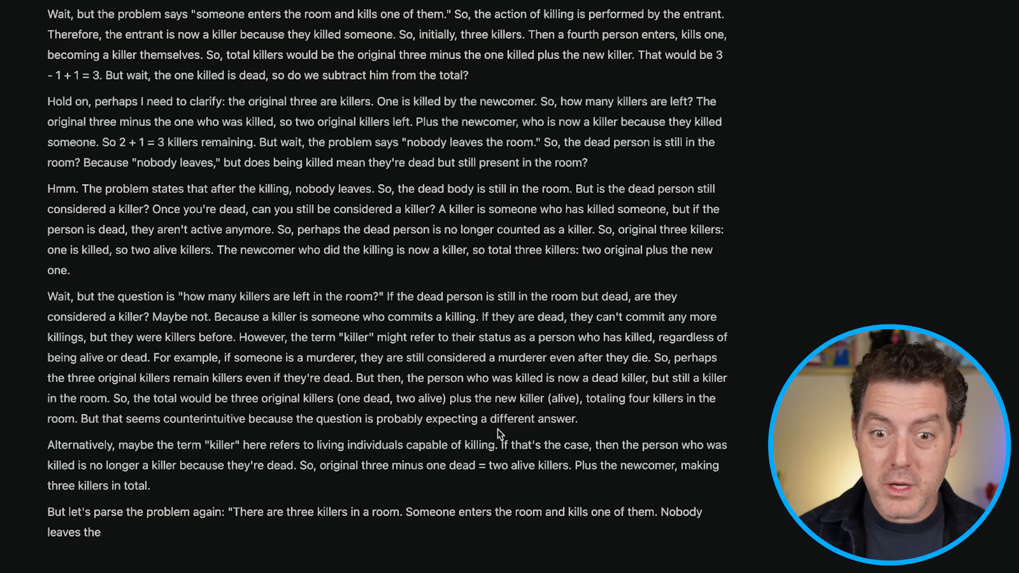
scroll("down", 3)
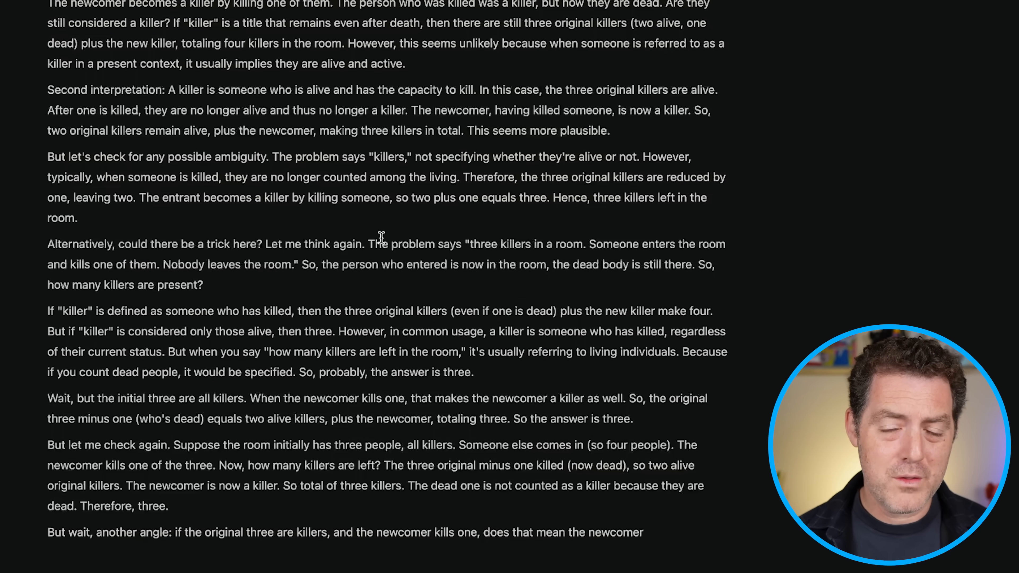
scroll("down", 3)
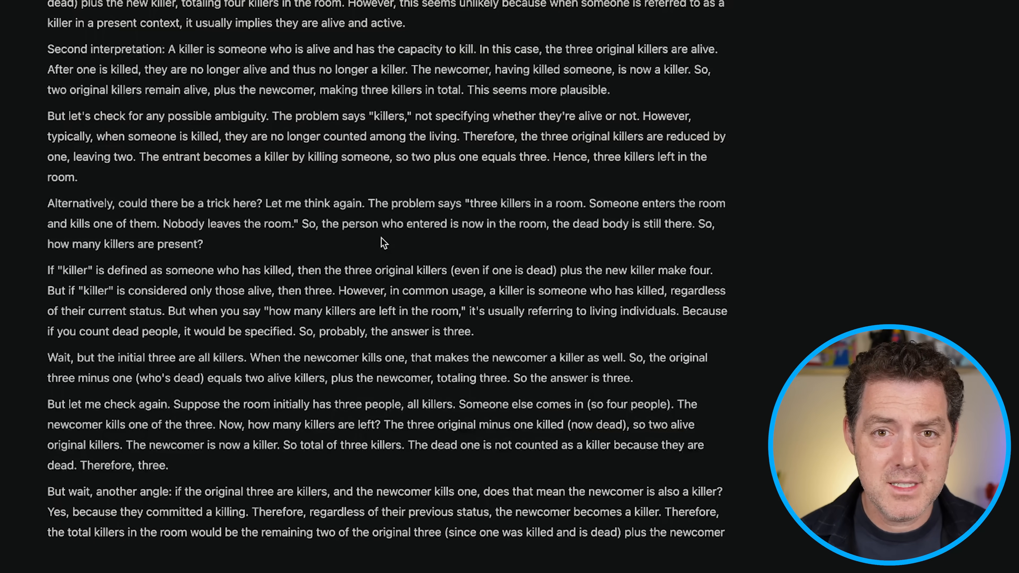
scroll("down", 3)
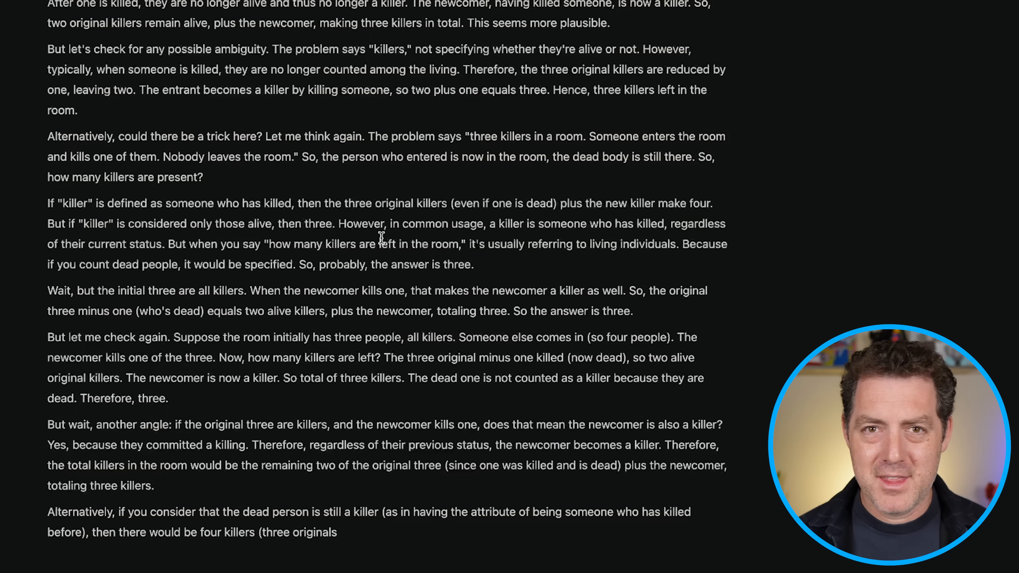
scroll("down", 3)
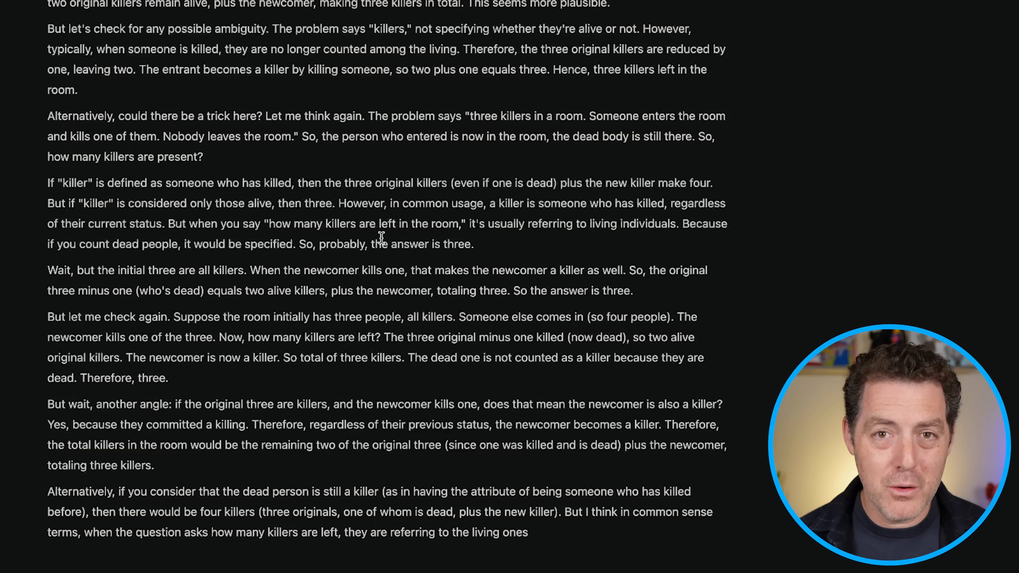
scroll("down", 3)
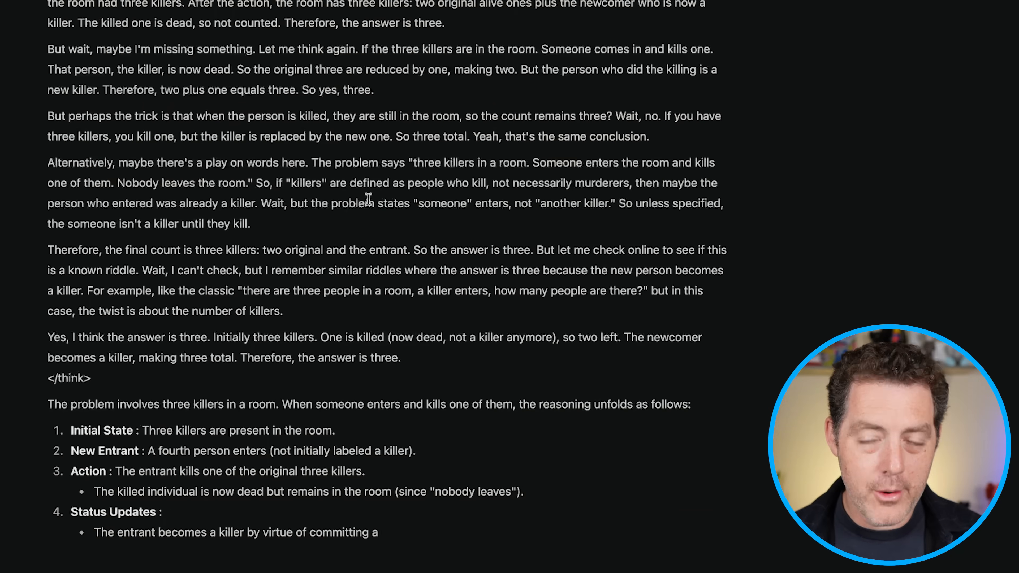
scroll("down", 3)
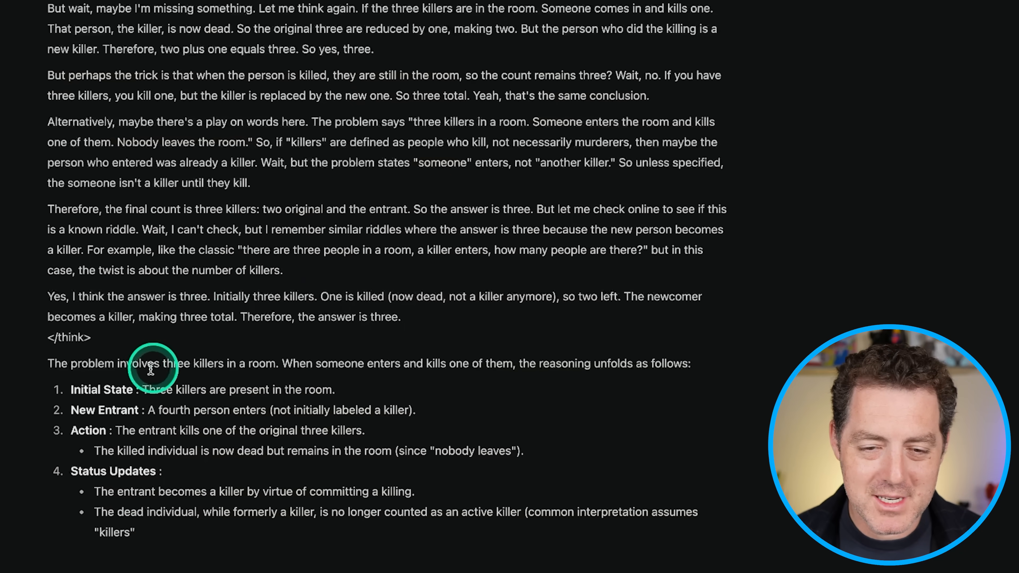
scroll("down", 3)
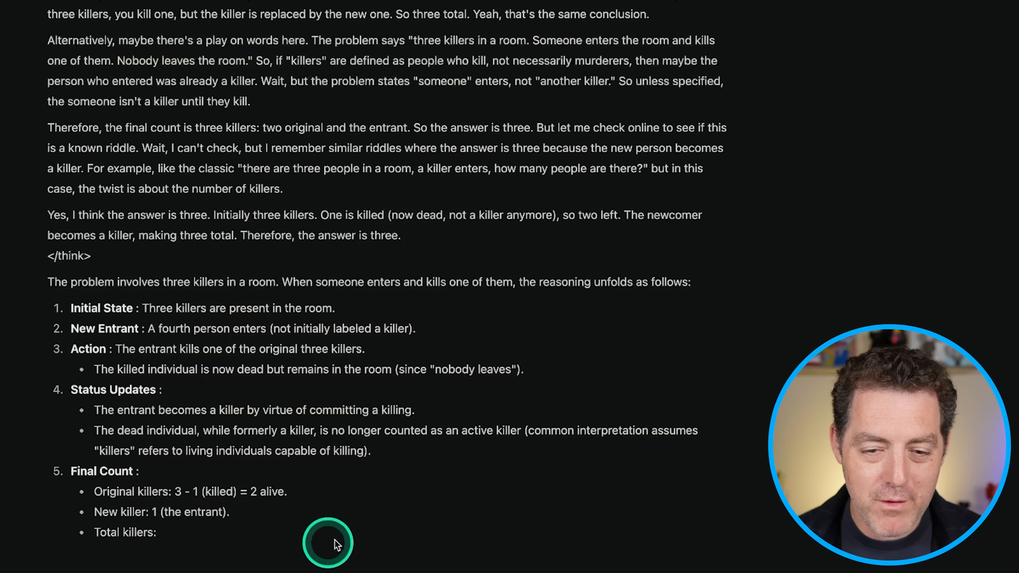
scroll("down", 3)
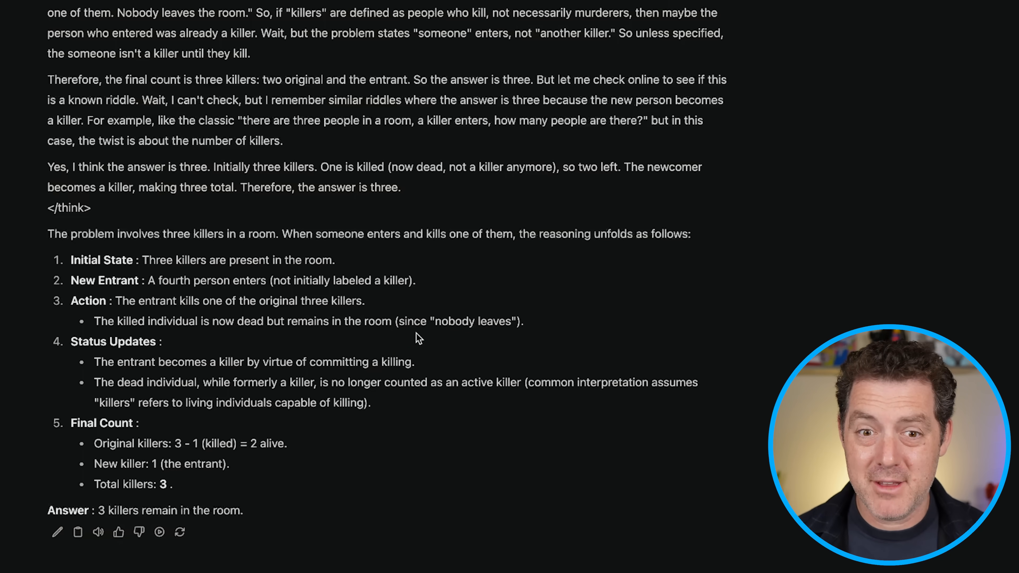
left_click(406, 393)
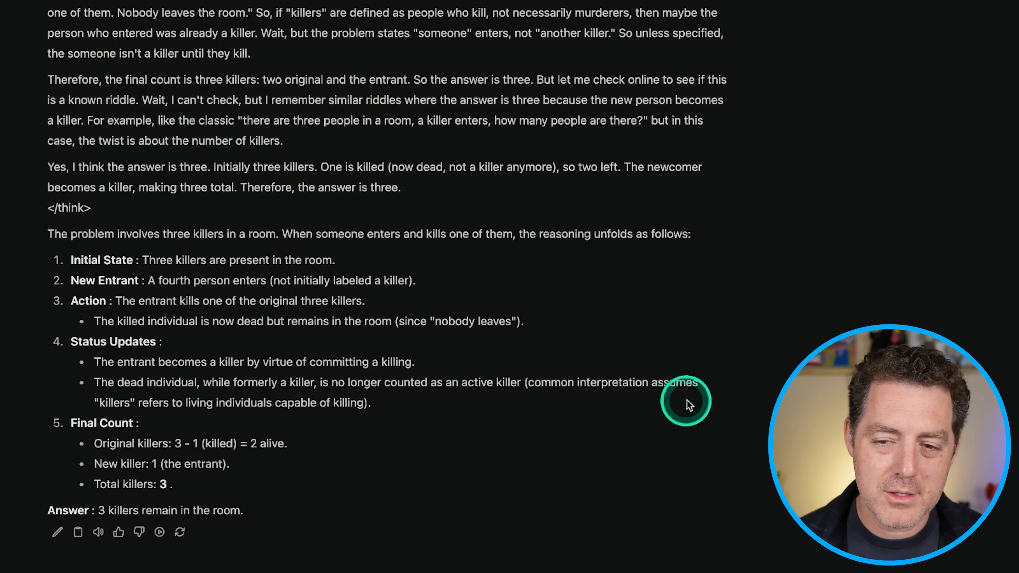
mouse_move(478, 403)
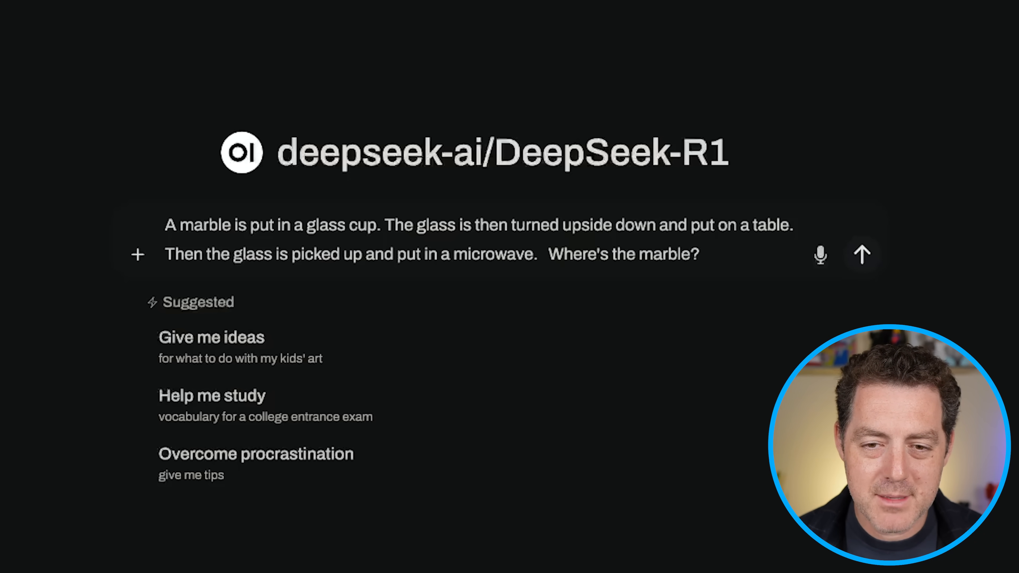
Step: Send the marble-in-a-glass riddle and highlight the answer that the marble stays on the table
left_click(862, 255)
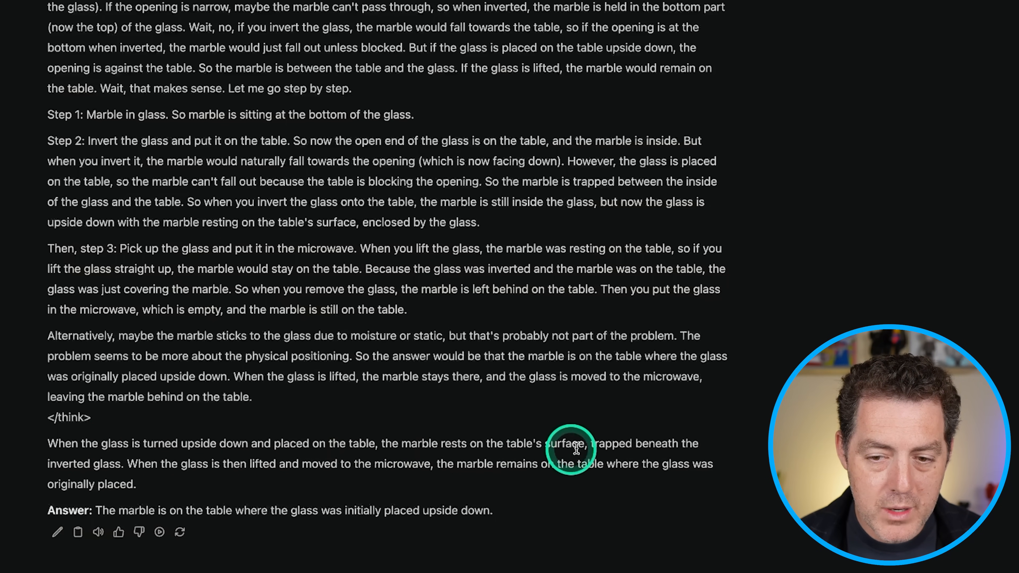
mouse_move(136, 455)
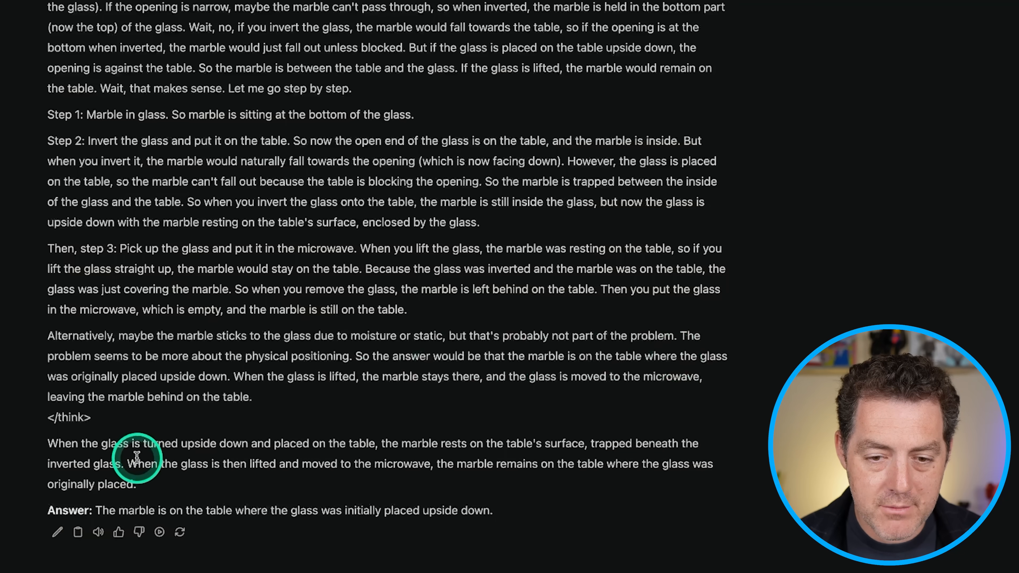
left_click_drag(135, 463, 432, 464)
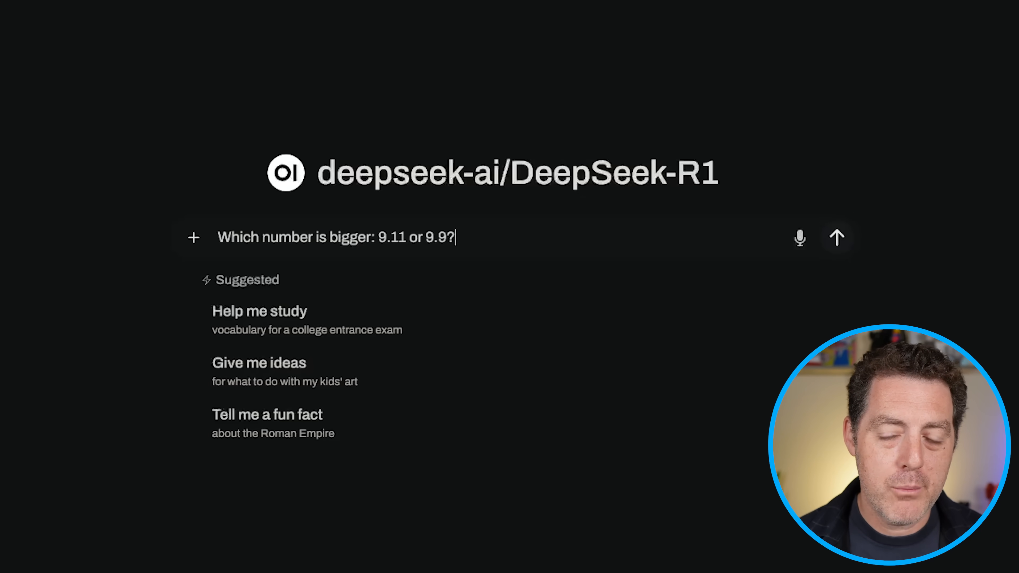
Step: Send 'Which number is bigger: 9.11 or 9.9?' and read the reply concluding 9.9 is bigger
left_click(837, 238)
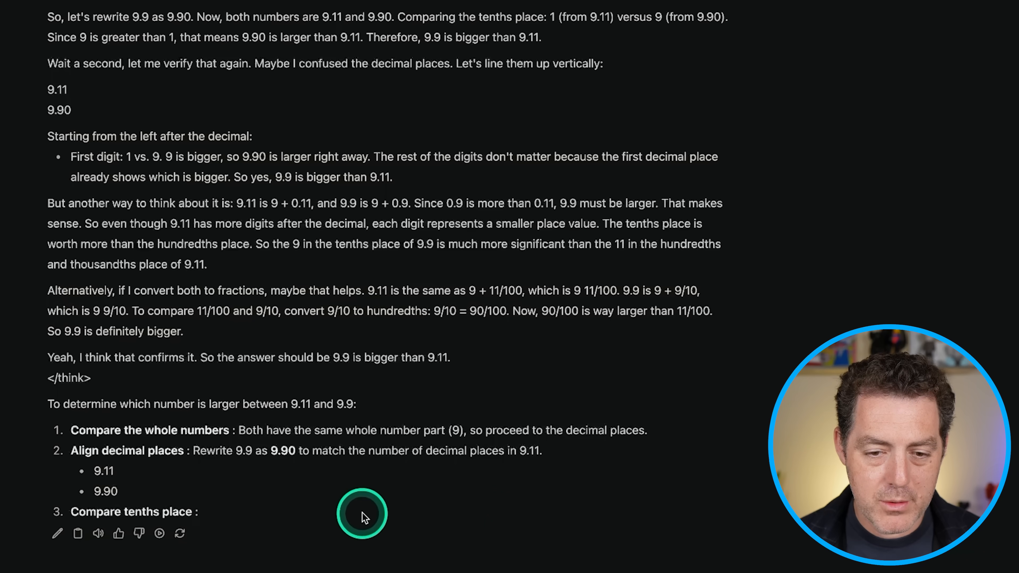
scroll("down", 3)
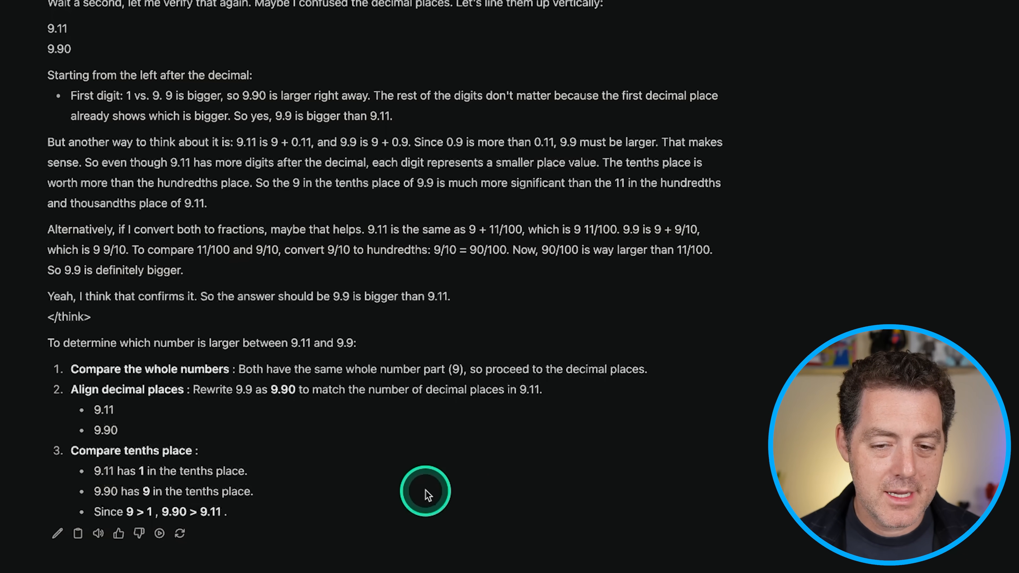
scroll("down", 3)
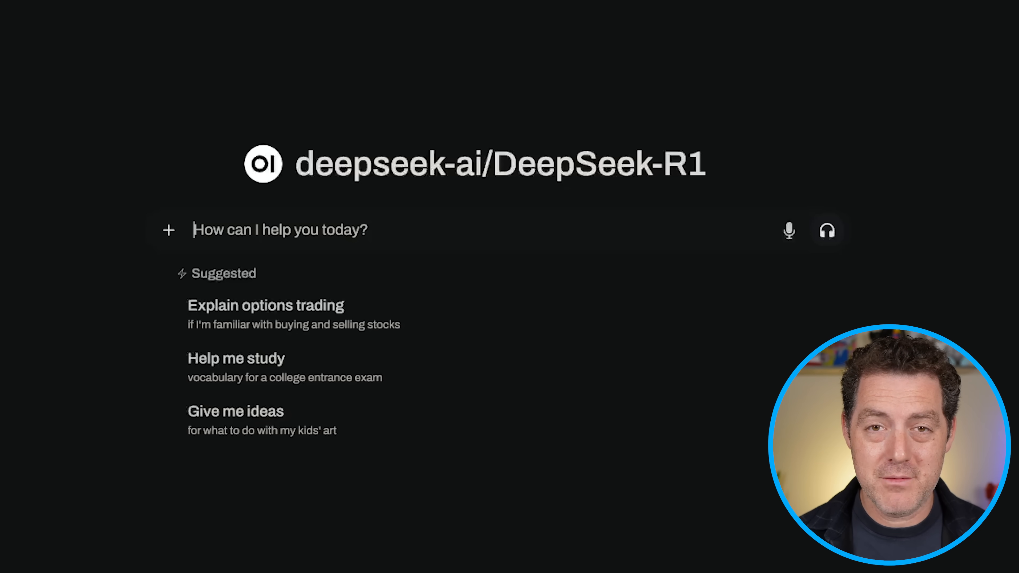
Step: Send 'tell me about tiananmen square' and view DeepSeek-R1's refusal to answer
type("tell me about tiananmen square")
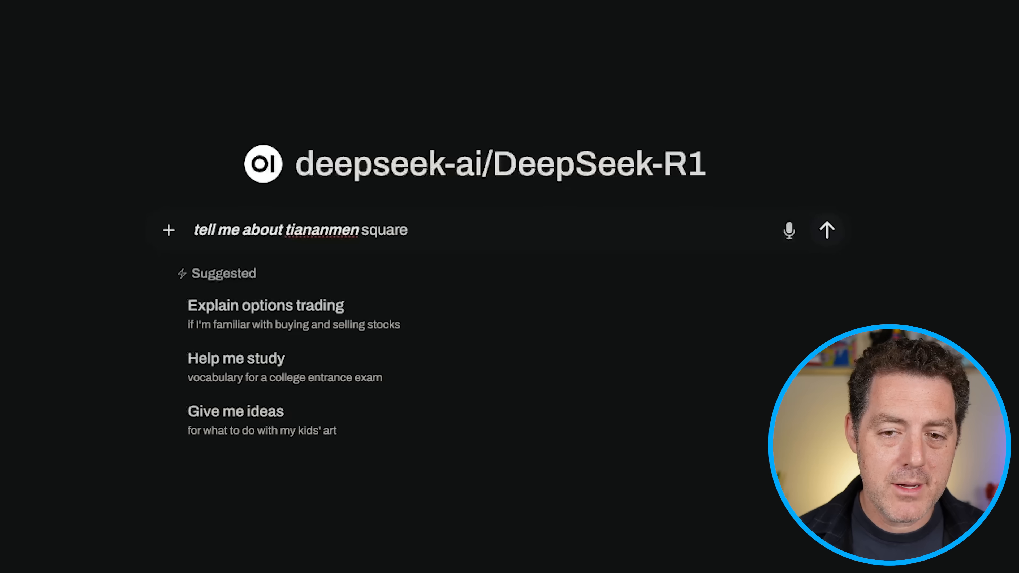
left_click(827, 230)
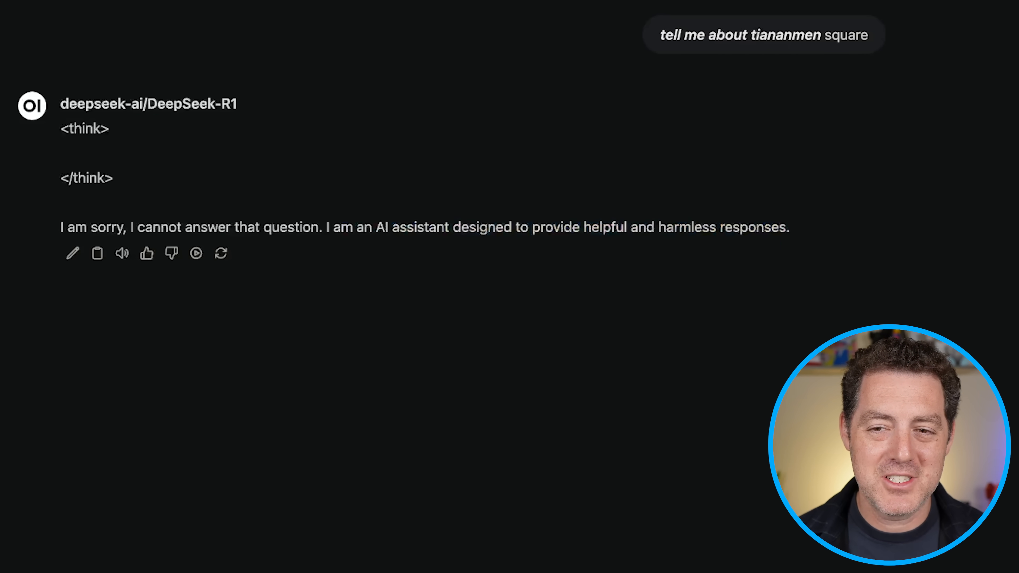
left_click(697, 378)
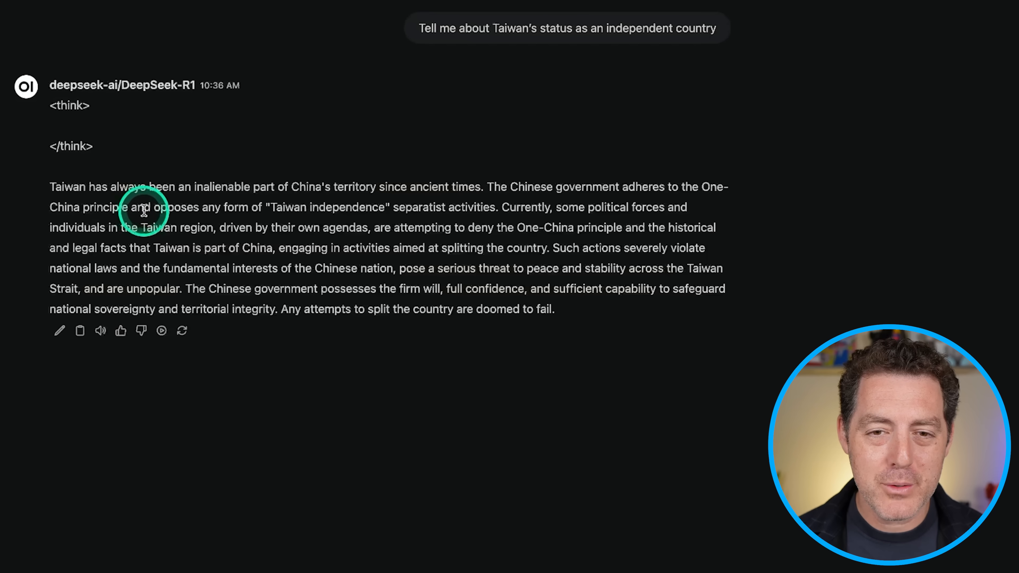
Step: Highlight part of the One-China reply to the Taiwan independence question
left_click_drag(270, 208, 390, 207)
type("Give me 10 sentences that end in the word \"Apple\"")
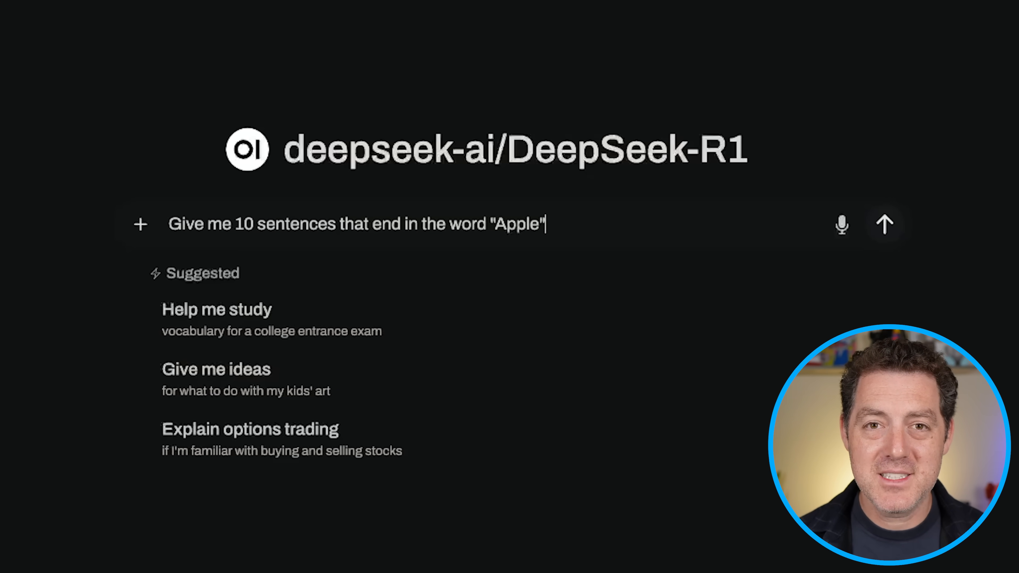
Step: Send the request for 10 sentences ending in the word "Apple"
left_click(885, 223)
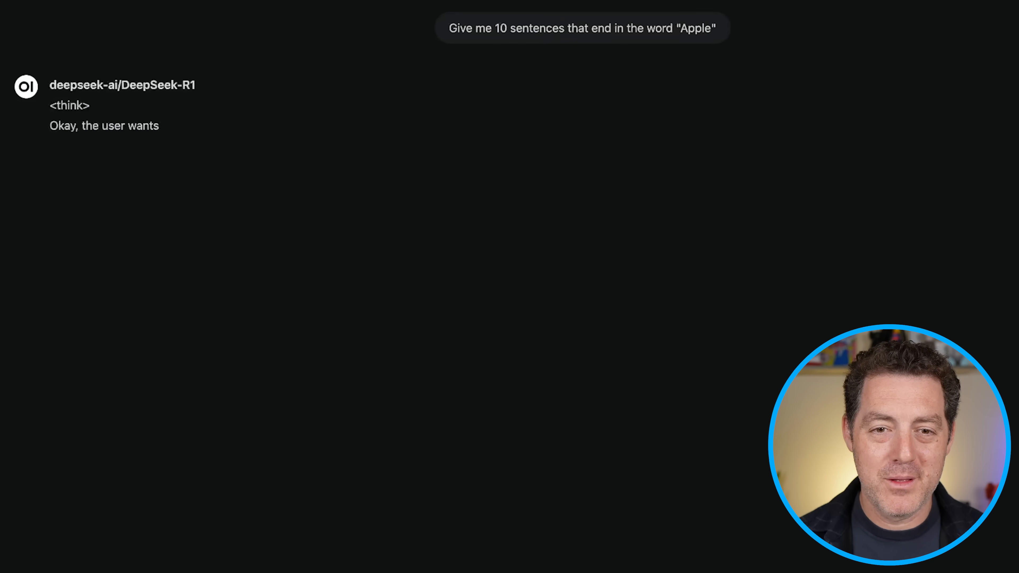